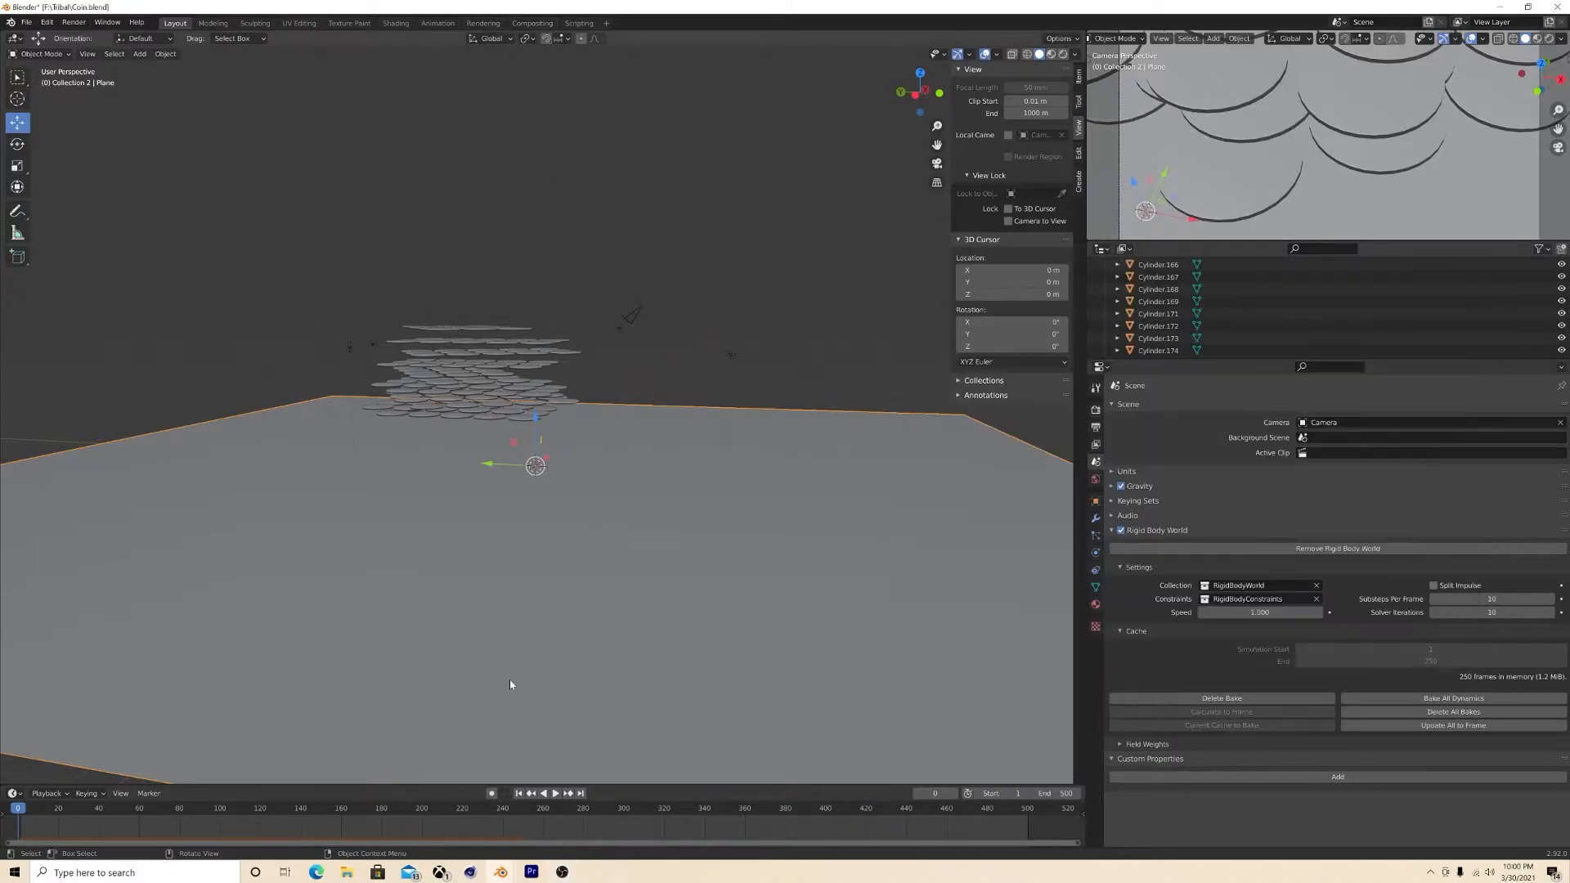
# Step: Scrub through the rigid body coin drop, then view the gold coin pile shaded
pyautogui.click(556, 793)
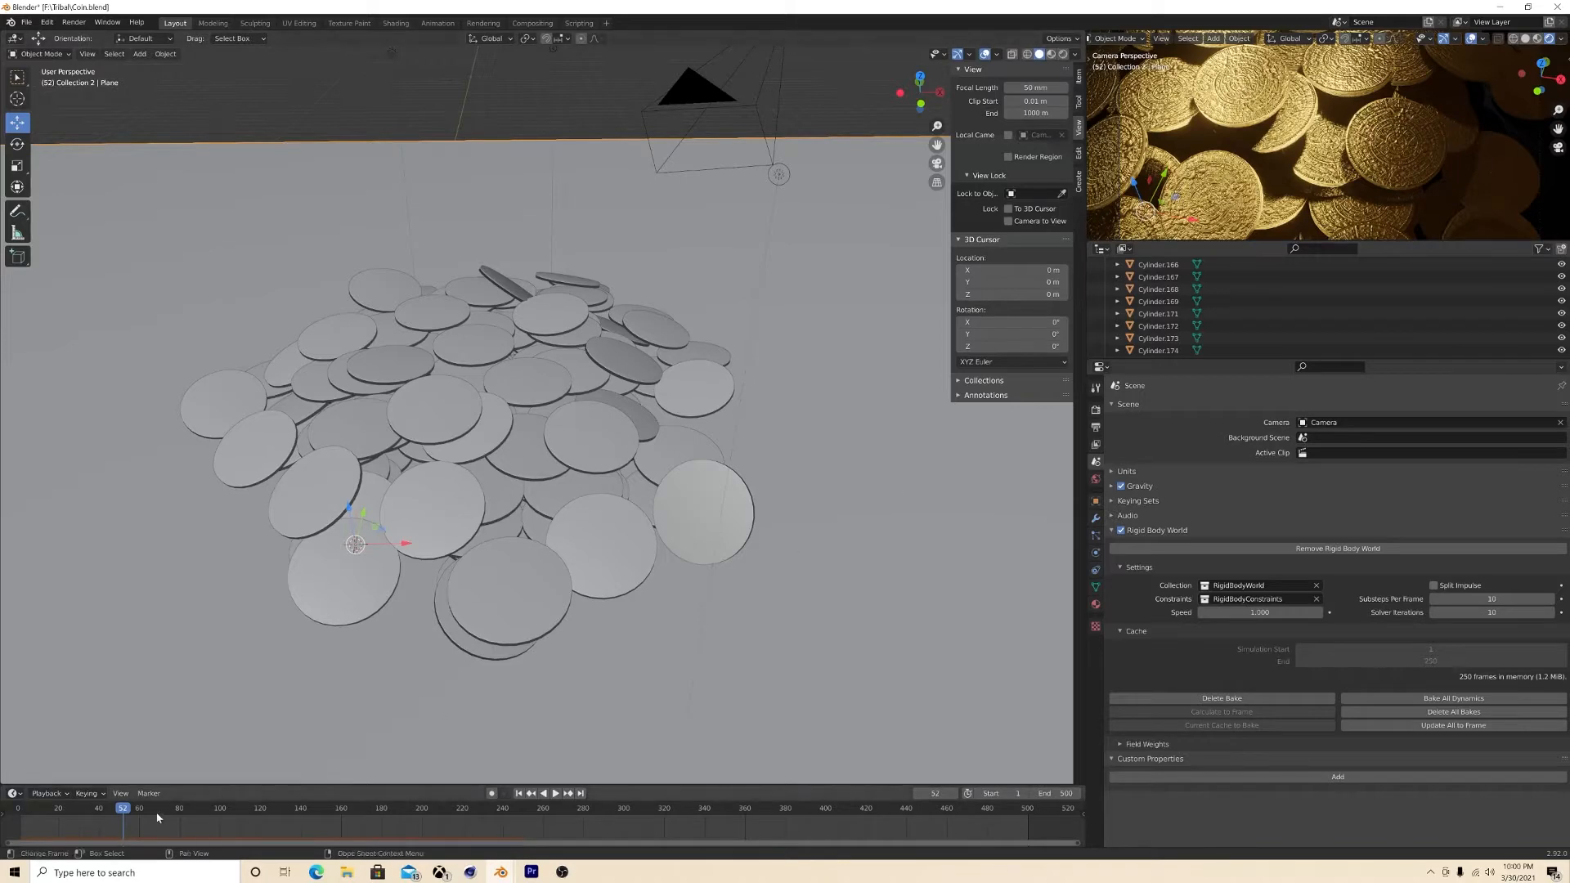
pyautogui.click(549, 792)
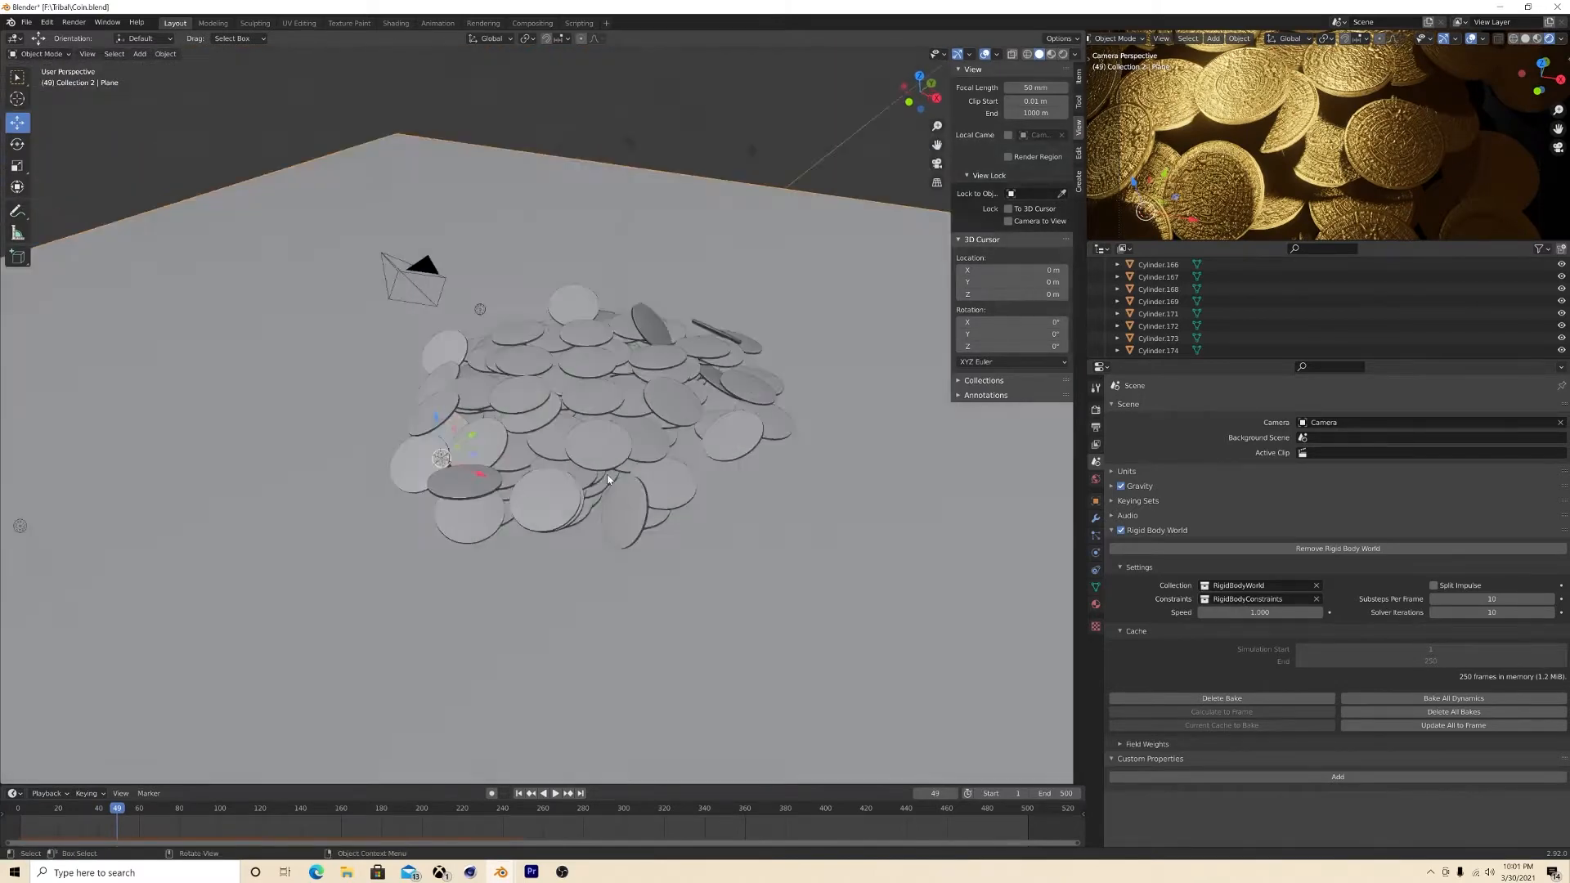
pyautogui.click(394, 22)
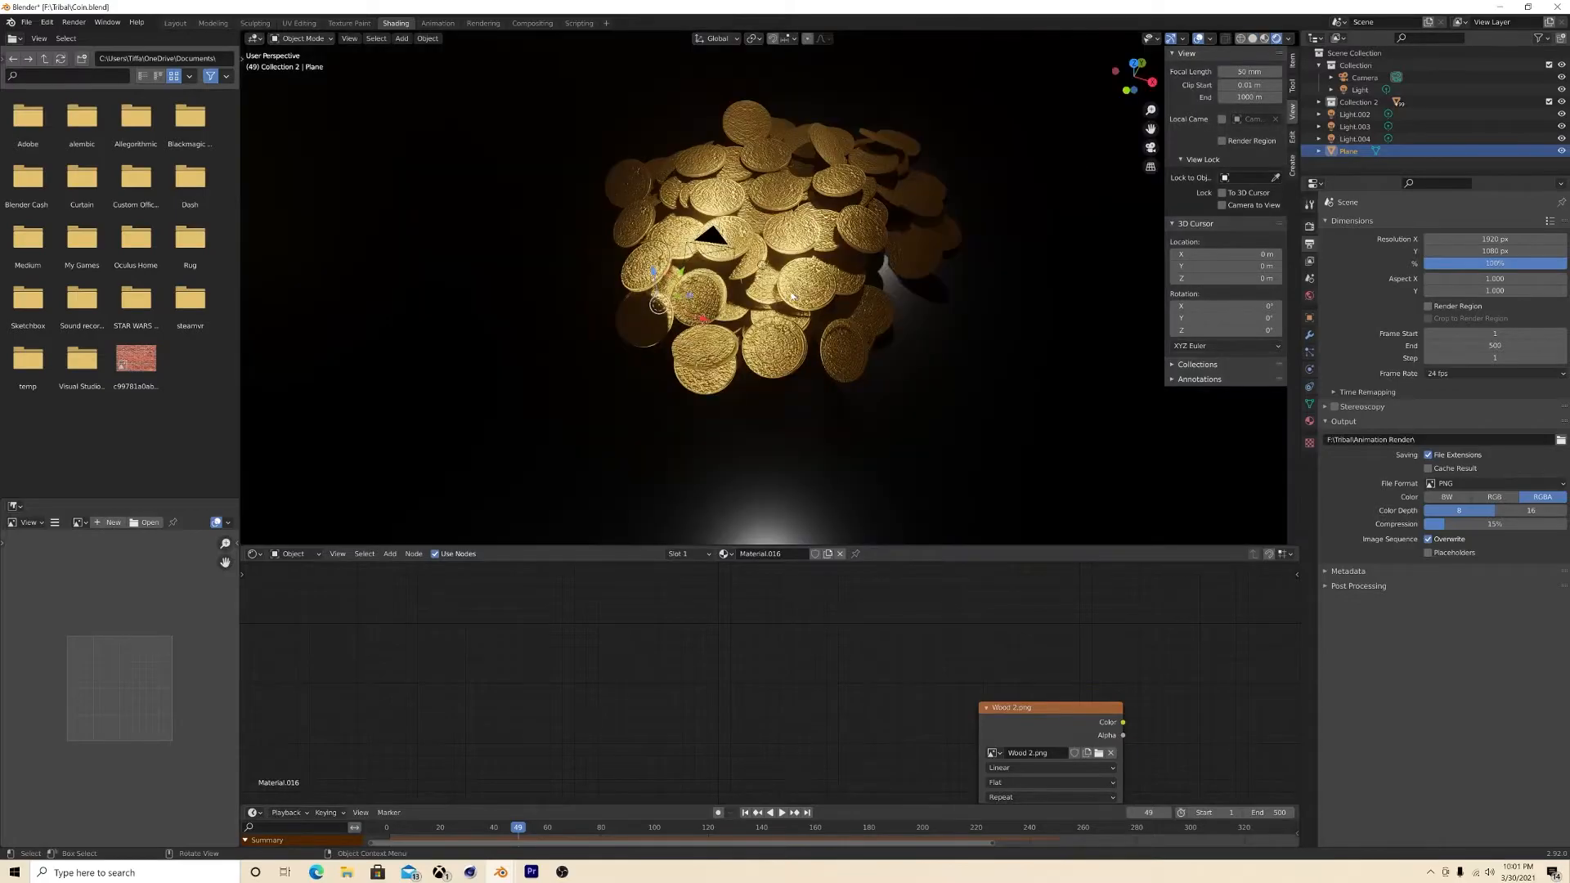
pyautogui.click(561, 873)
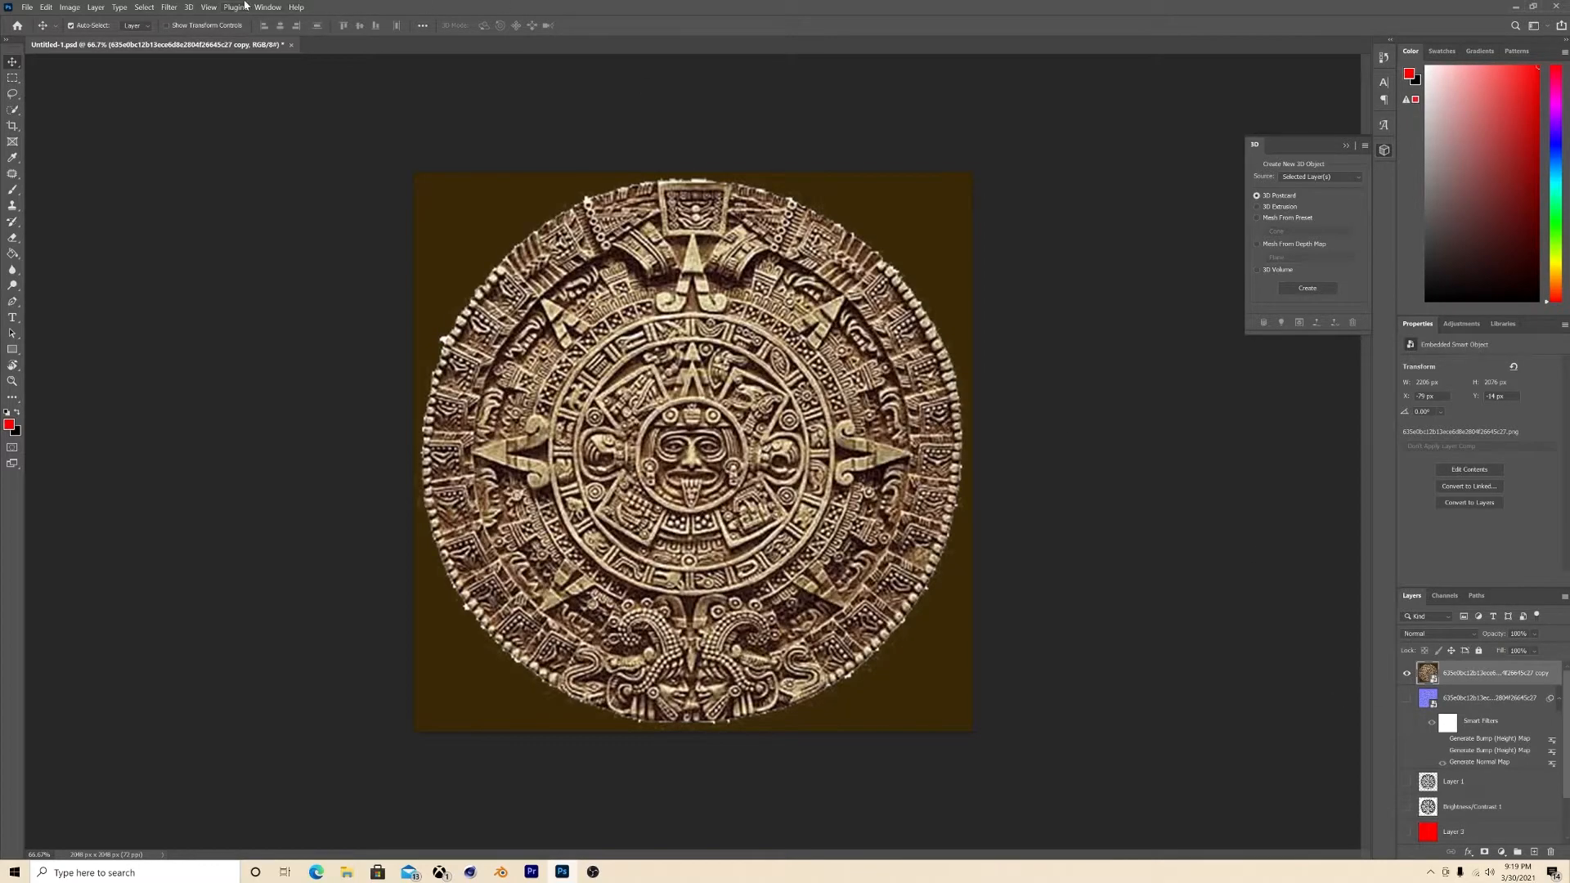
# Step: Apply a Generate Normal Map filter to the Aztec layer, previewed on a cube, height uninverted
pyautogui.click(167, 7)
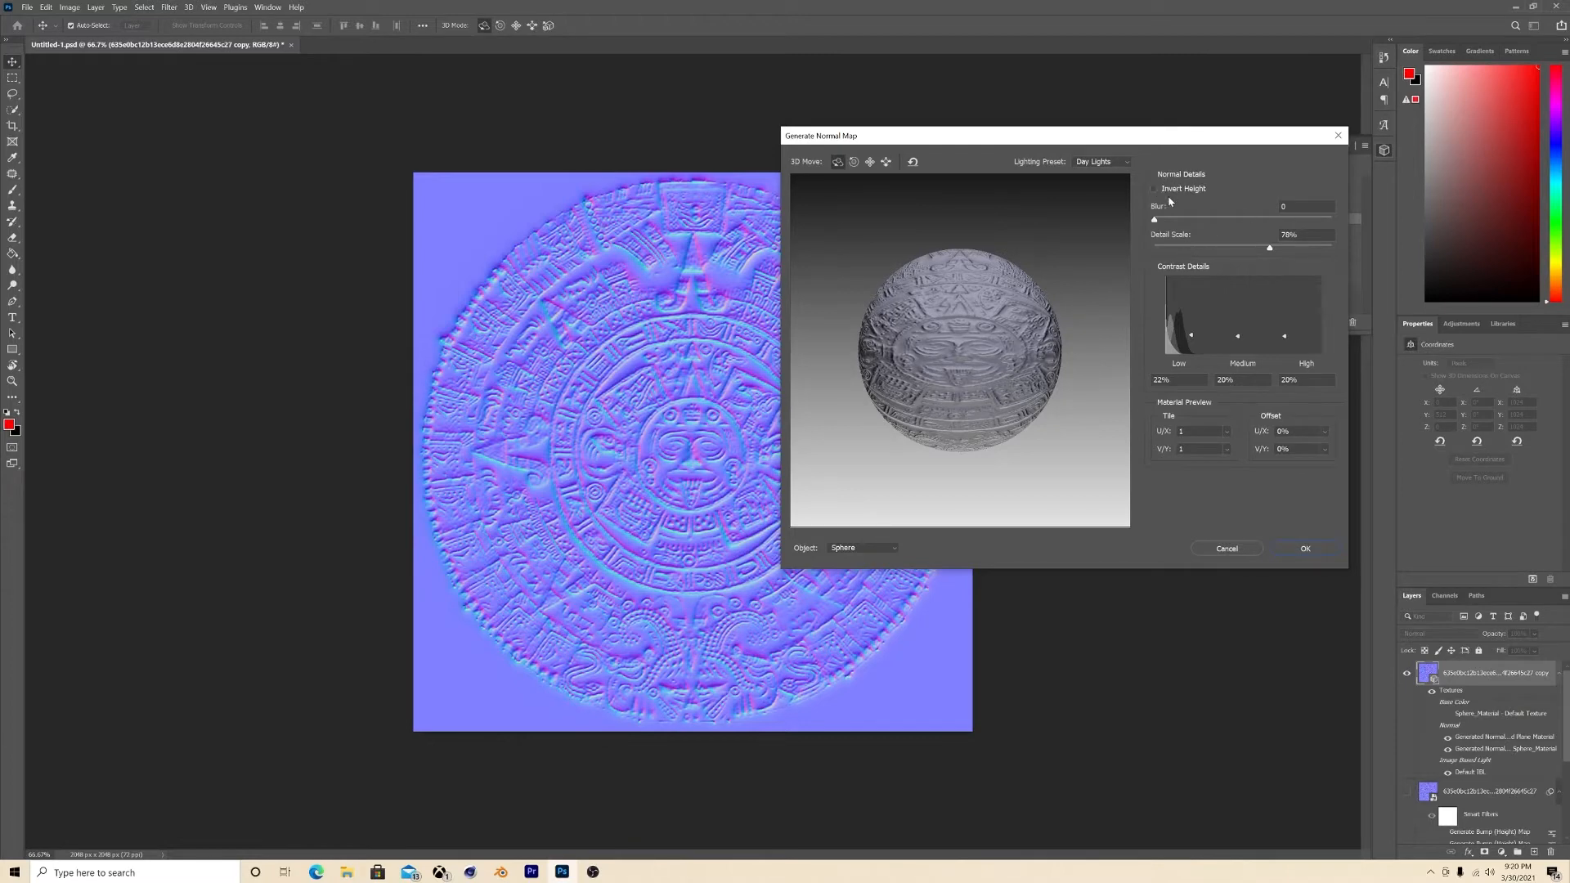
pyautogui.moveTo(1190, 187)
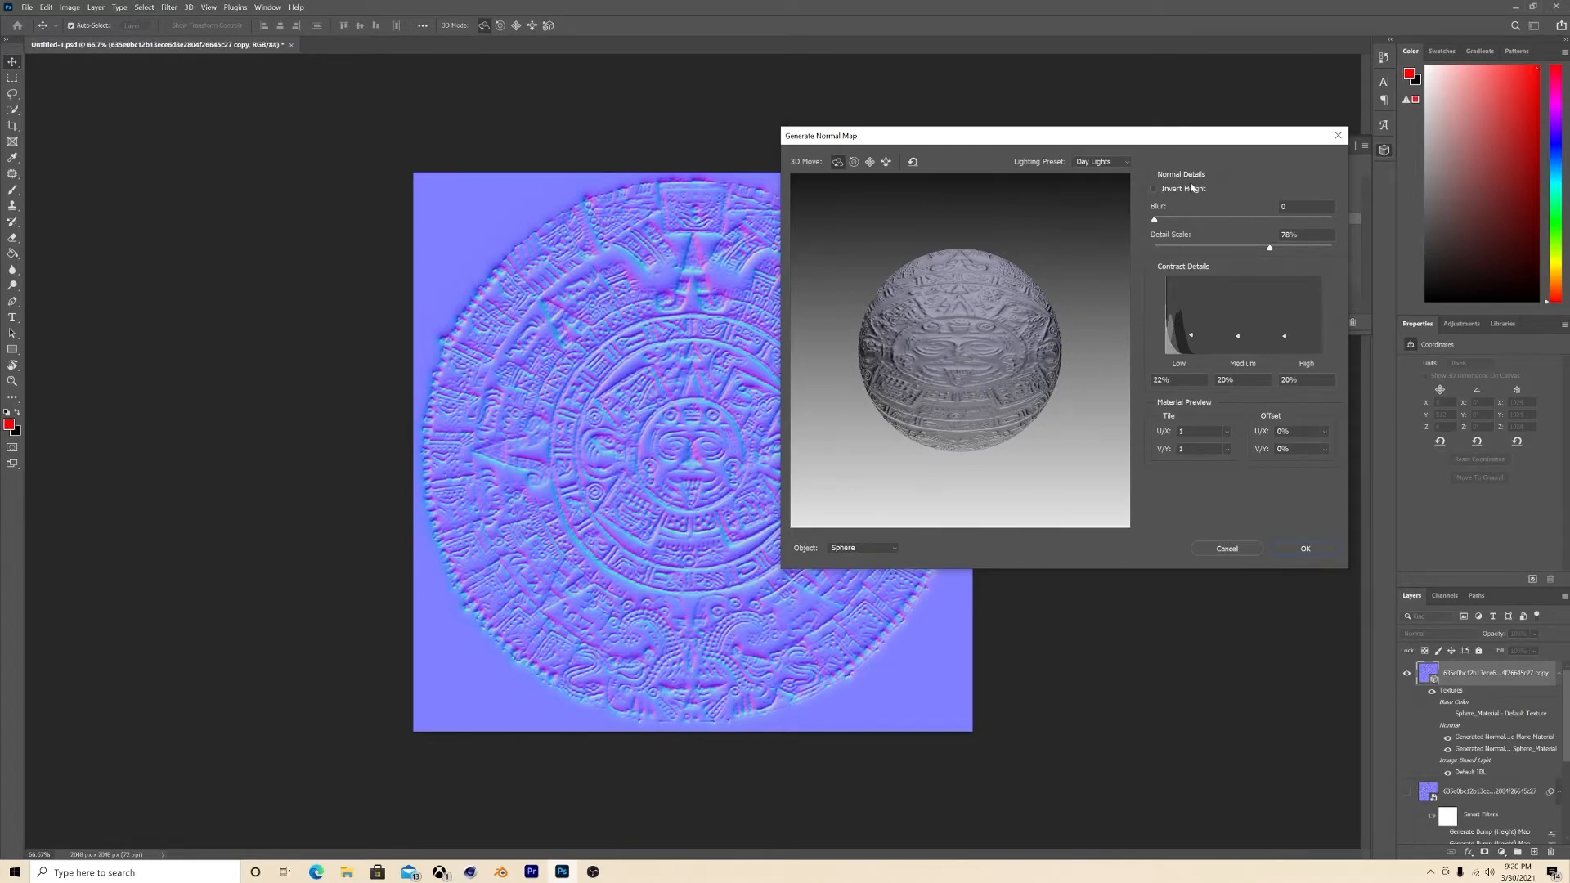
pyautogui.click(1154, 188)
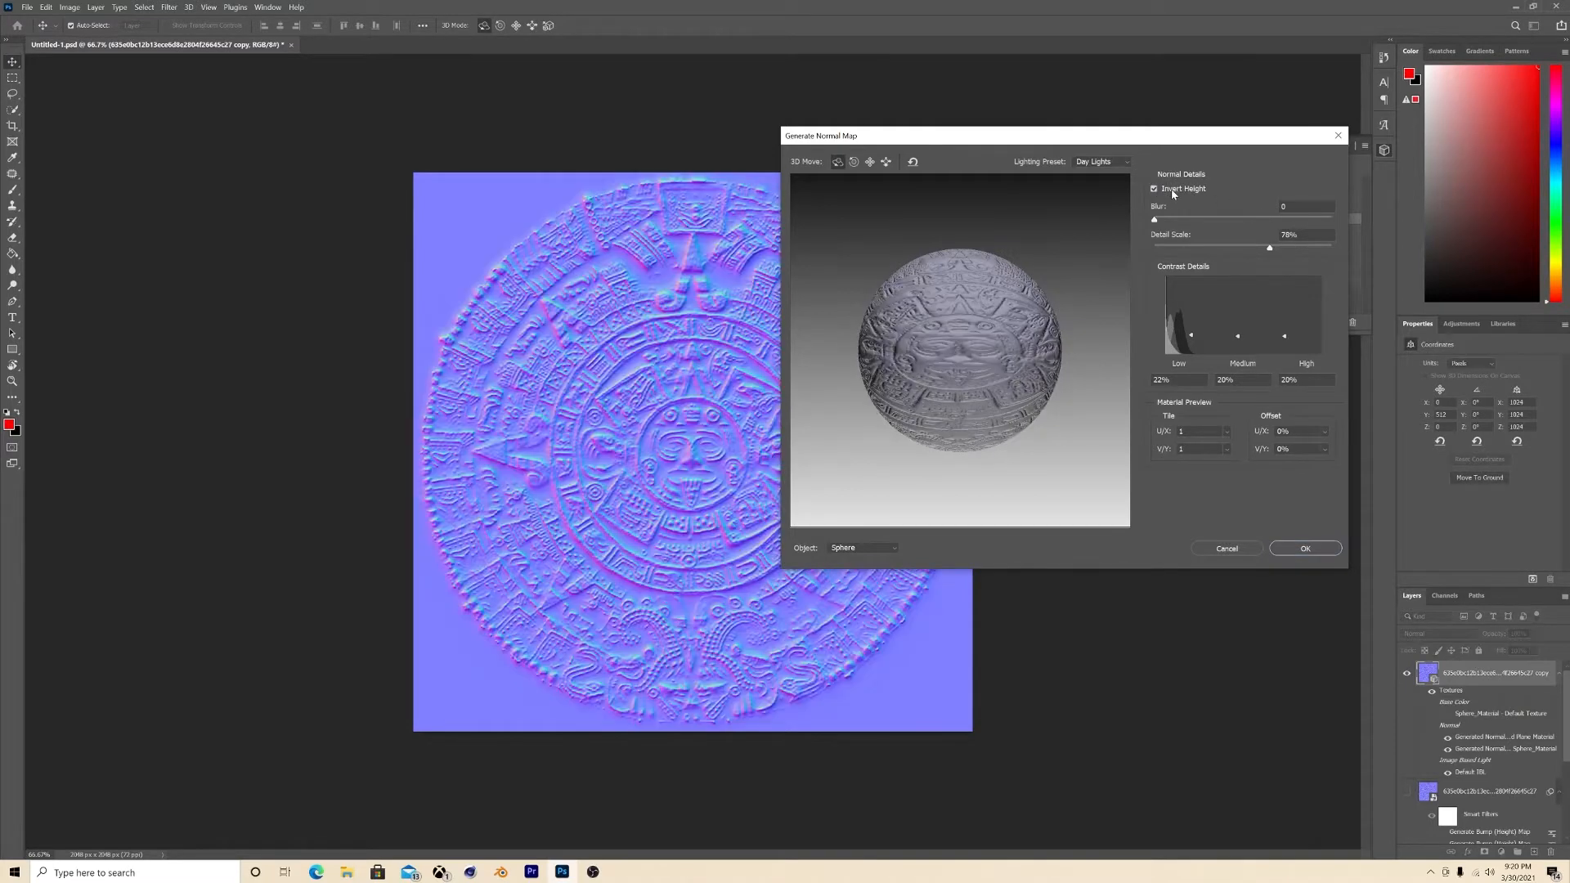
pyautogui.click(1154, 188)
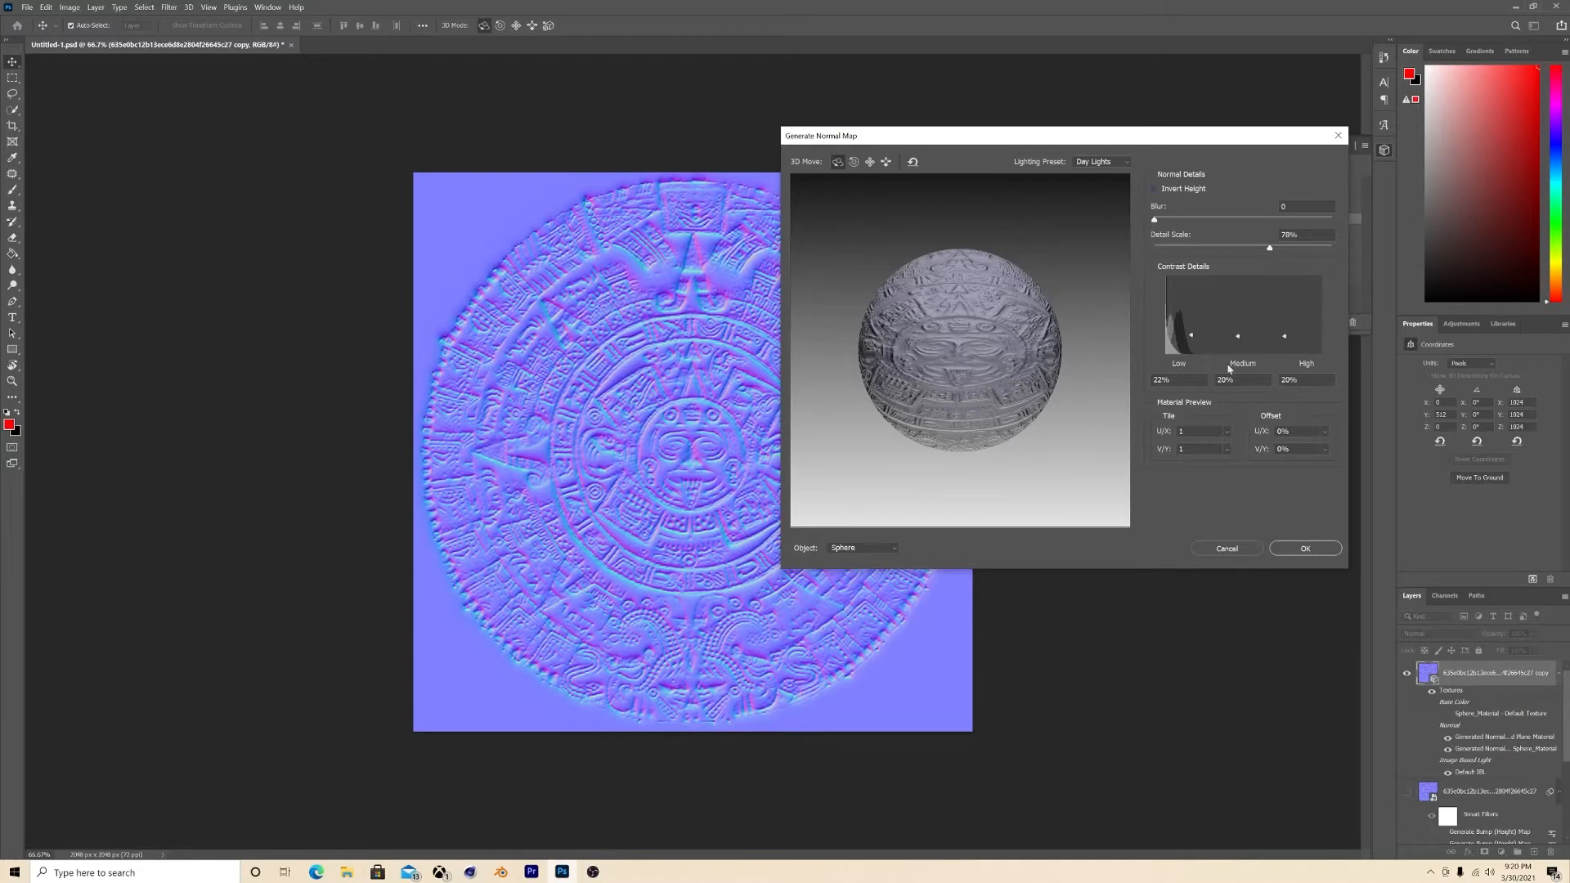
pyautogui.click(860, 547)
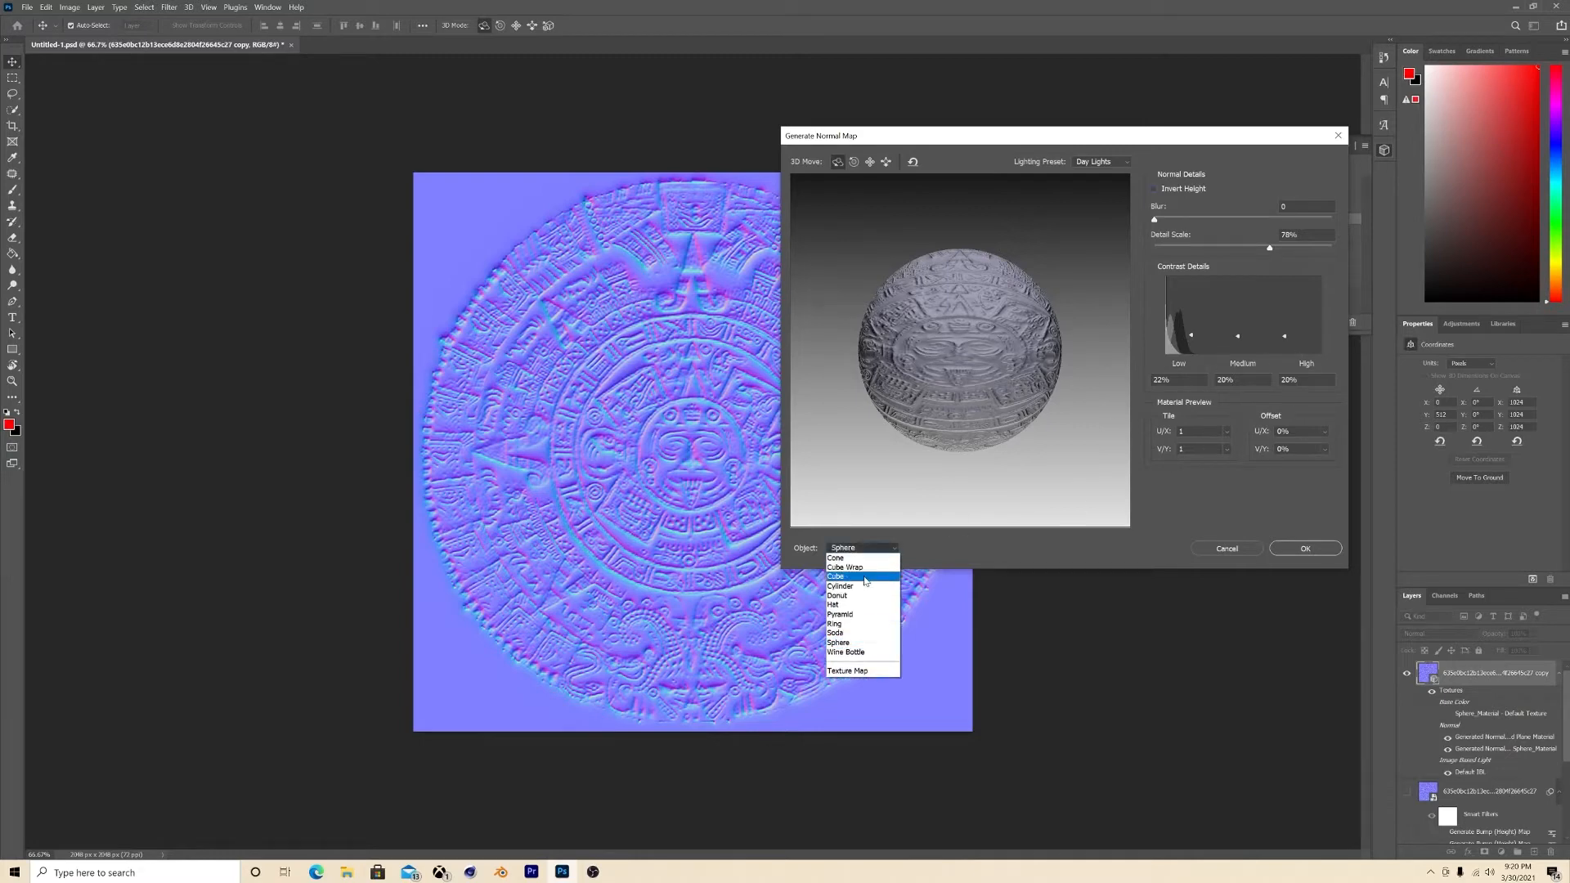
pyautogui.click(835, 576)
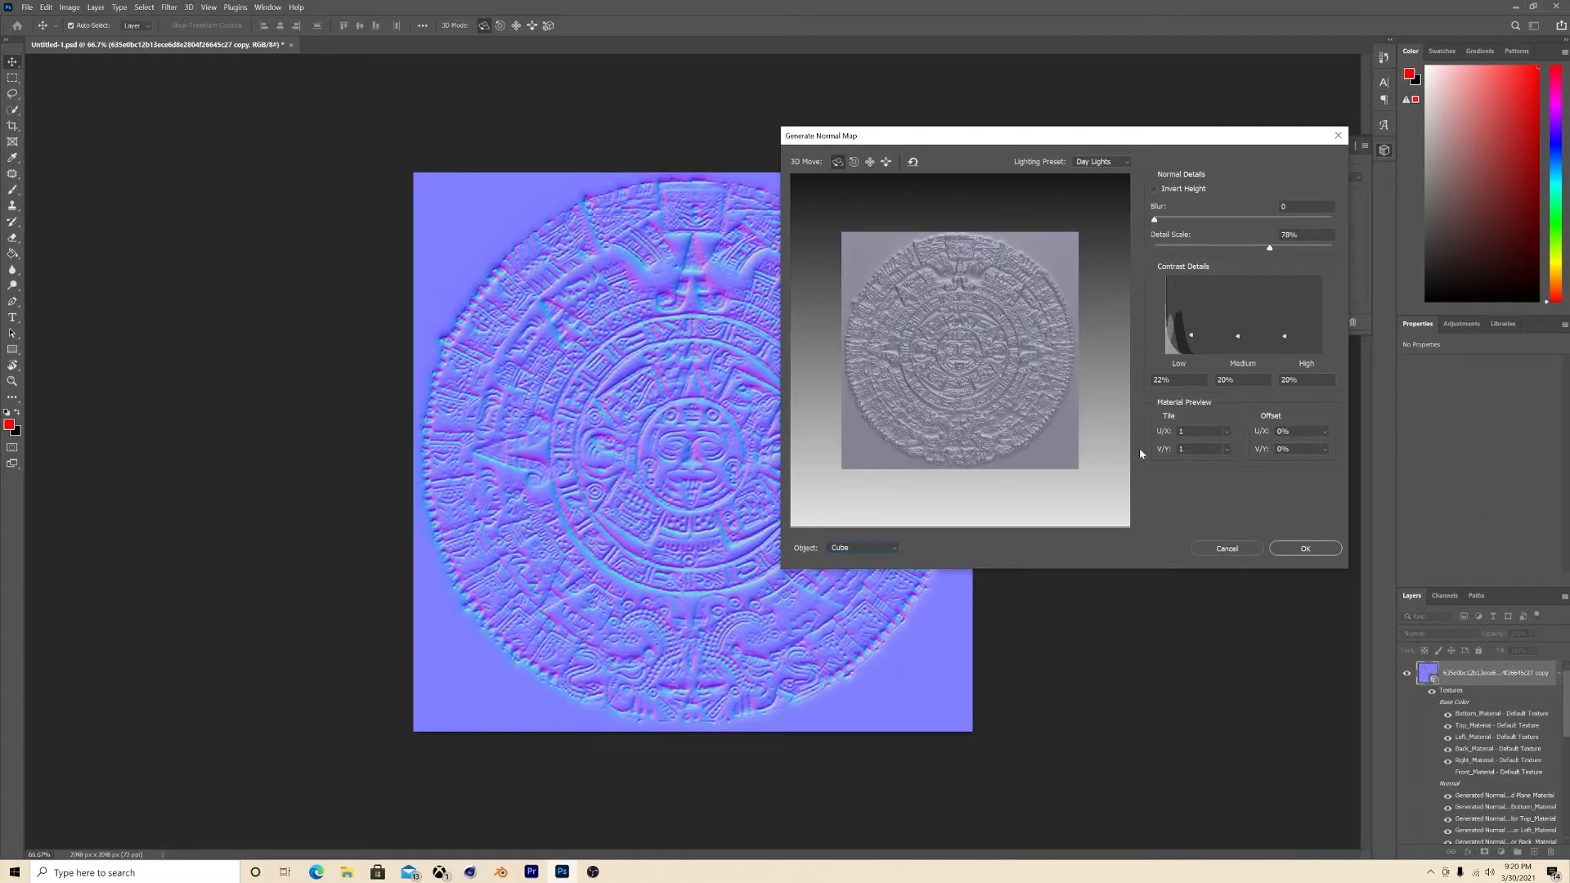
pyautogui.click(1305, 548)
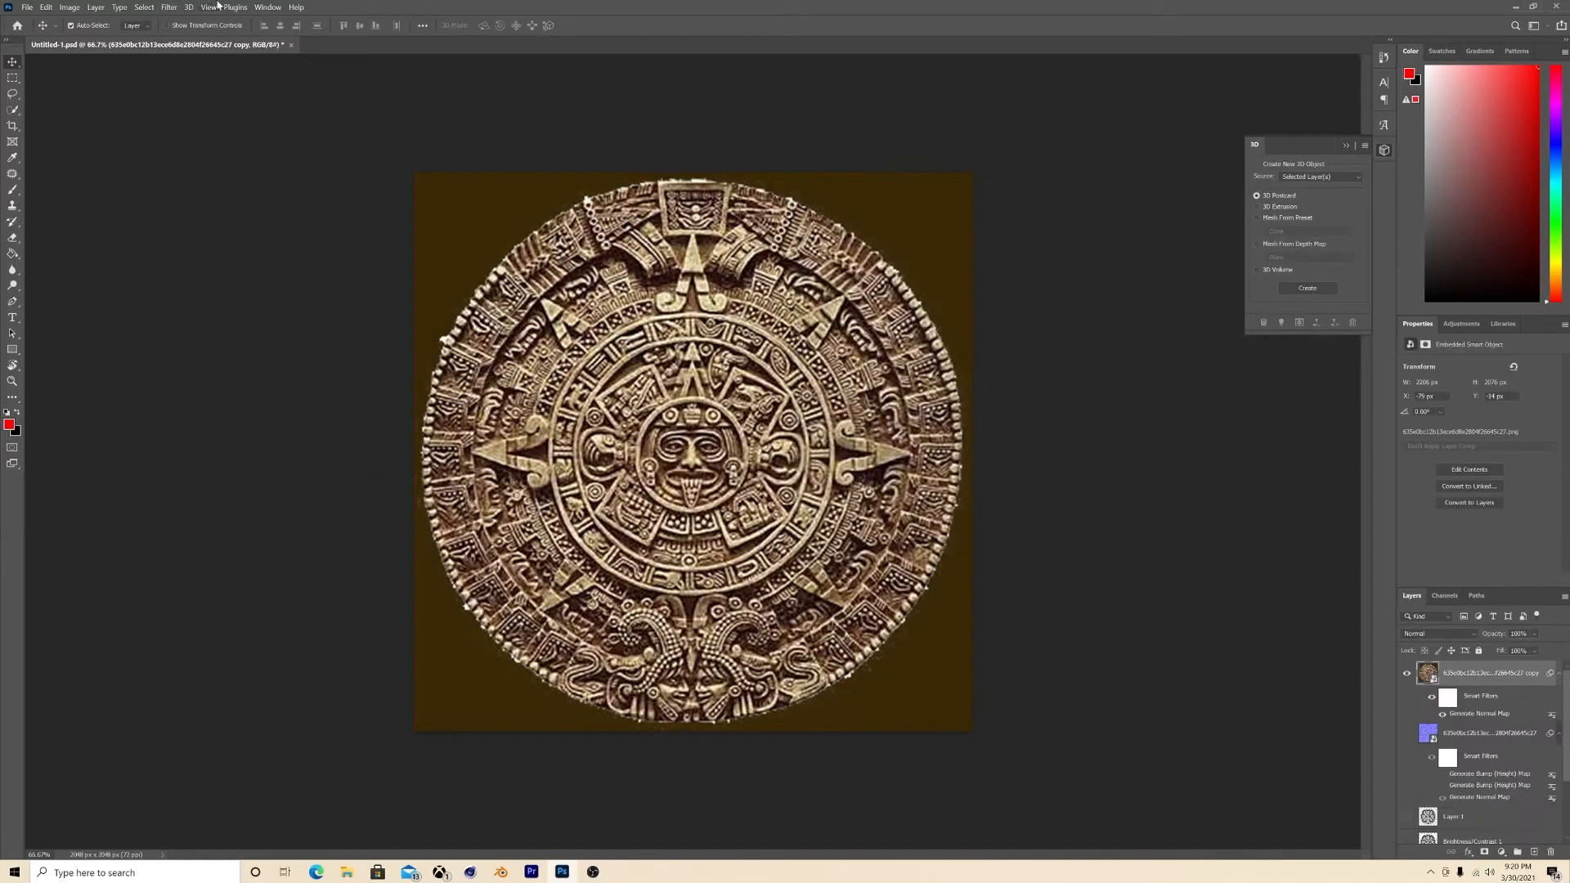
pyautogui.click(168, 8)
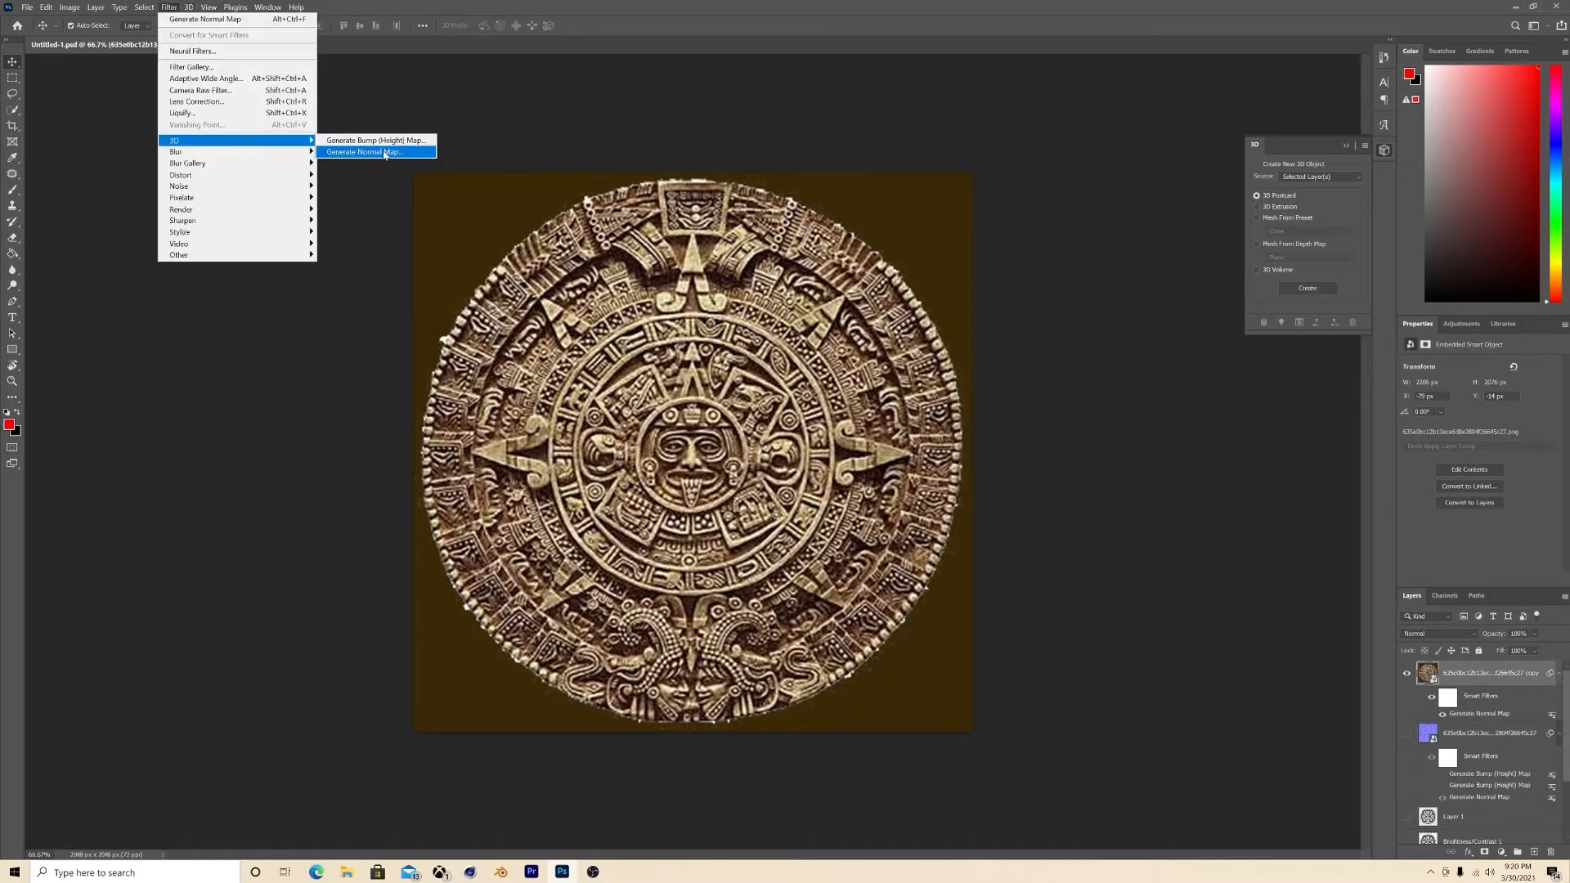
pyautogui.click(375, 140)
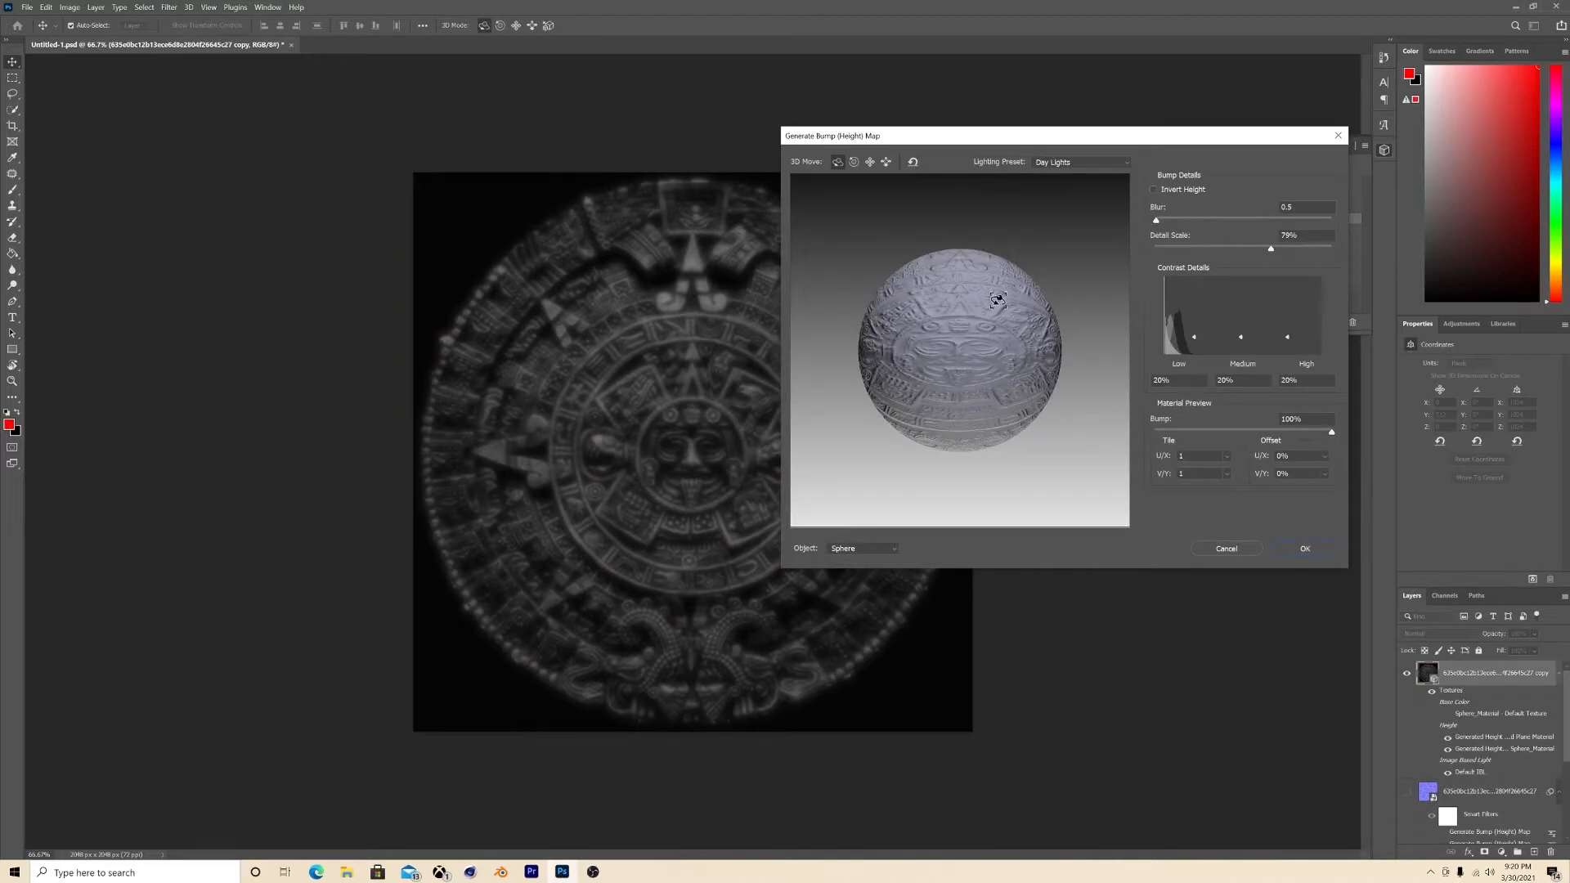
pyautogui.click(1155, 189)
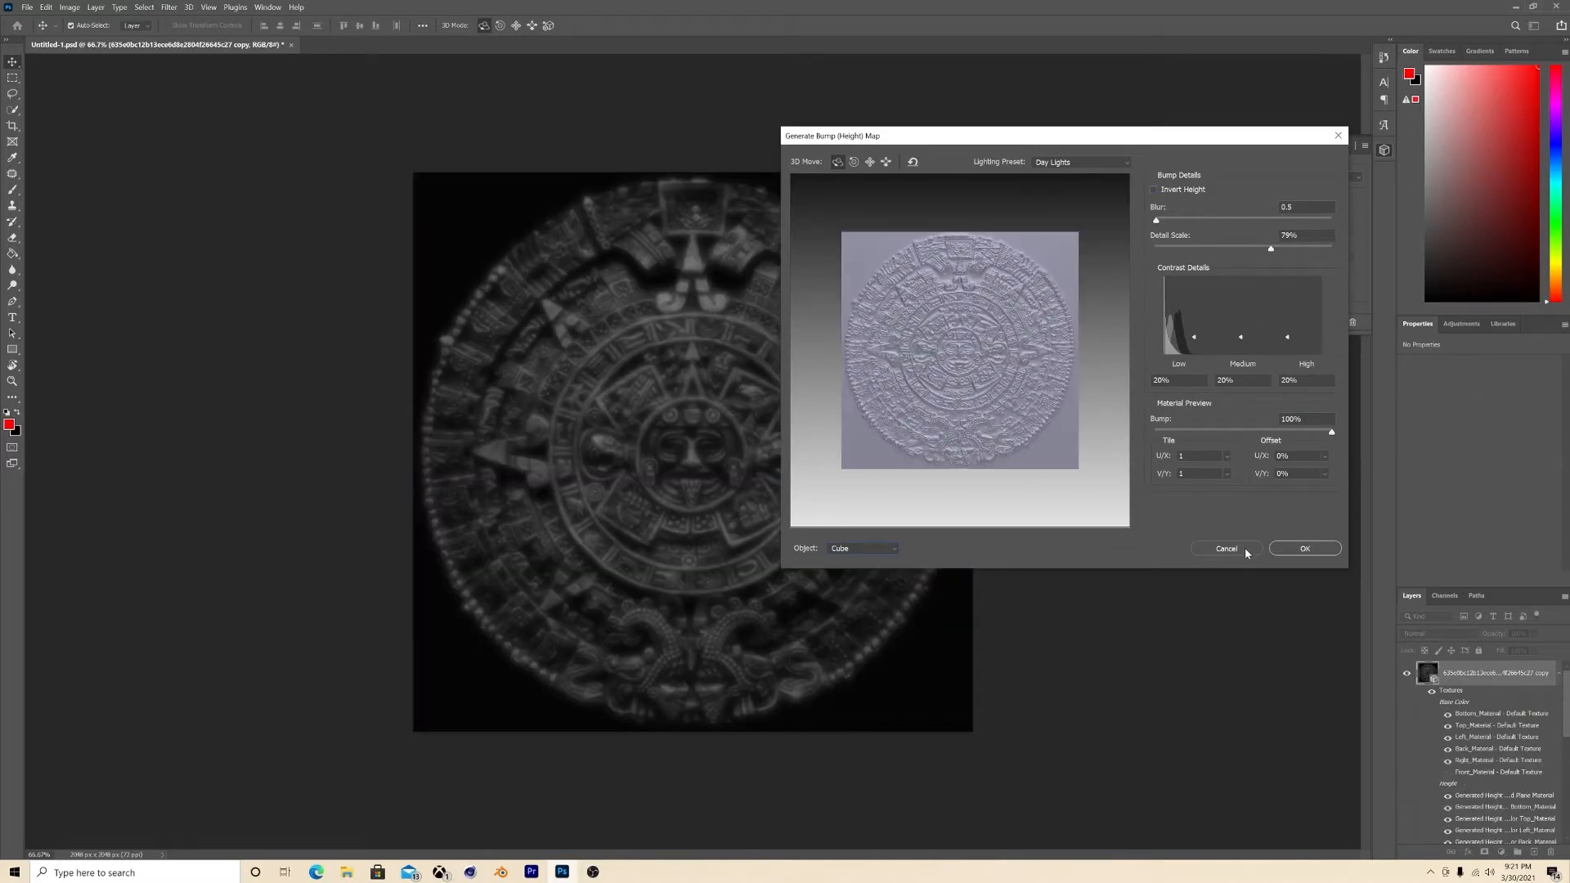
pyautogui.moveTo(1222, 557)
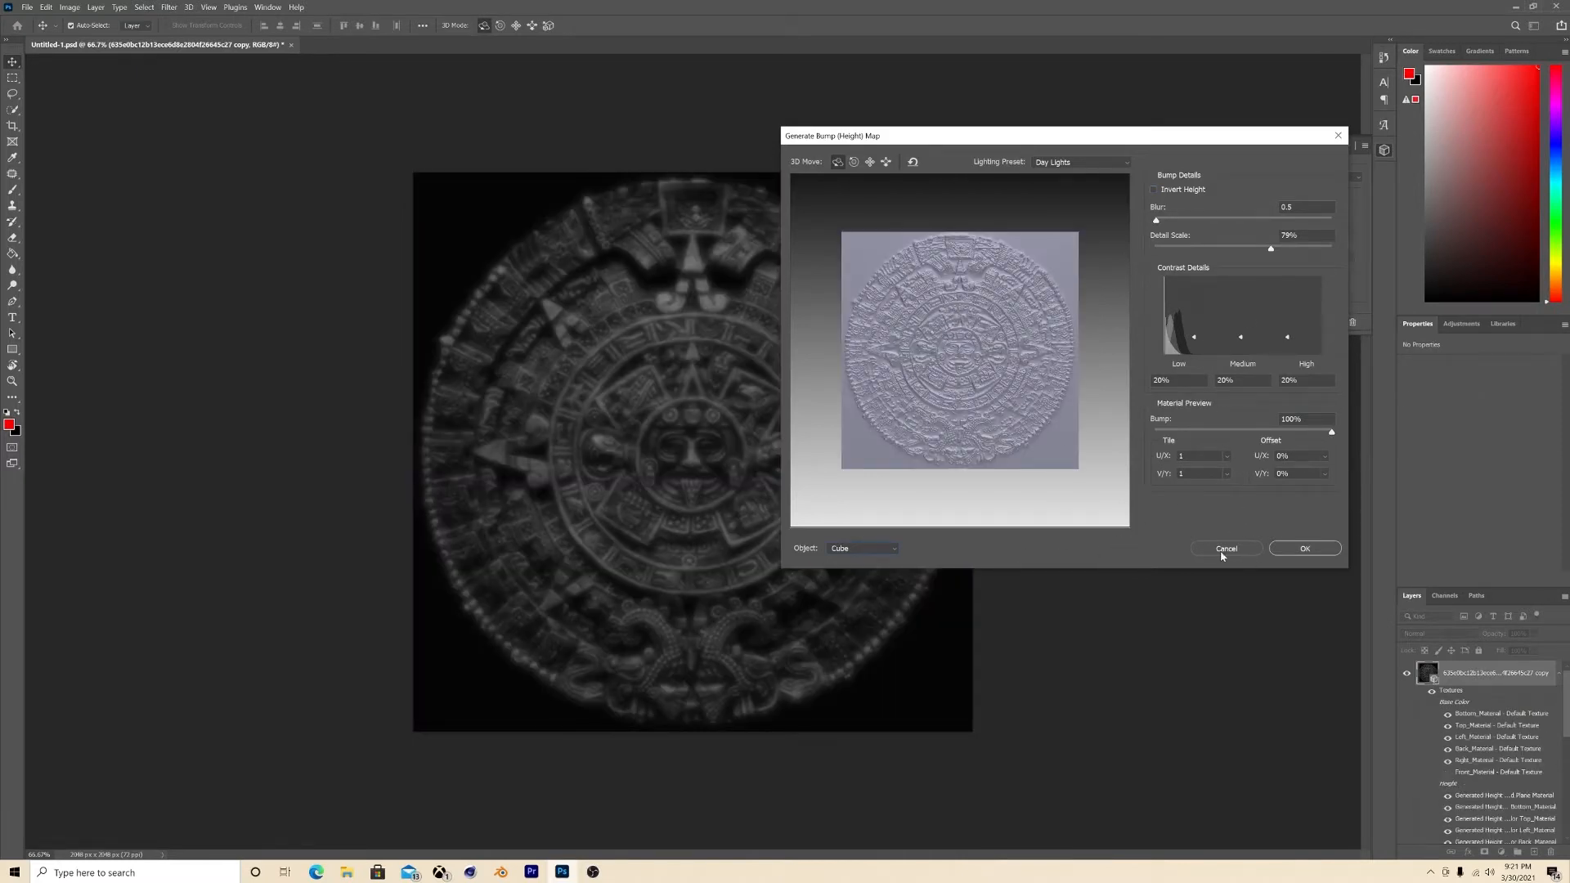
pyautogui.click(1304, 548)
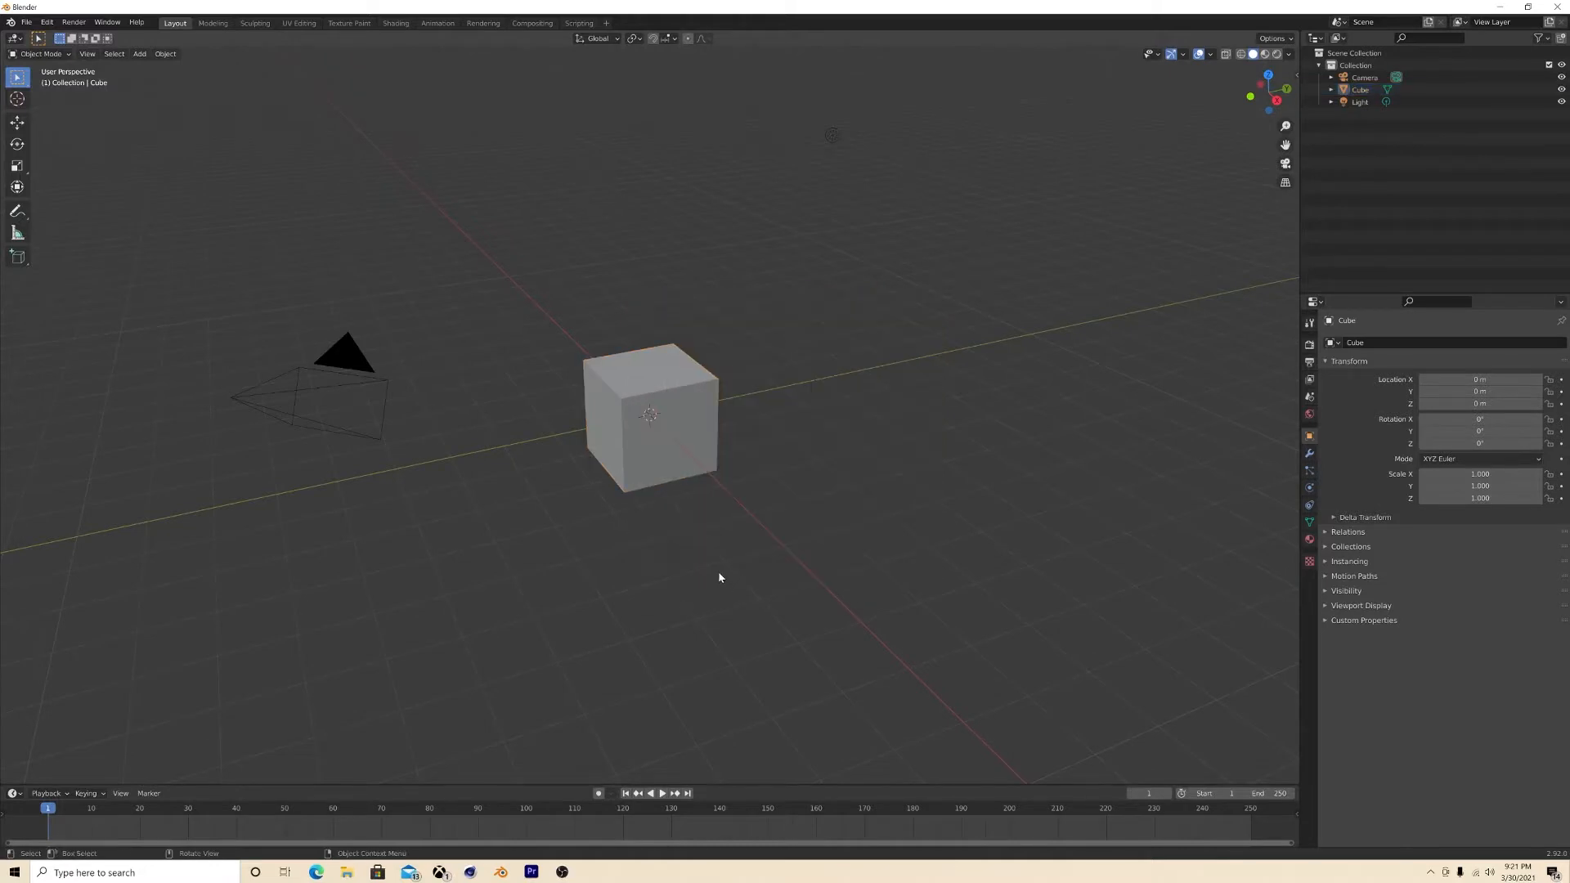
# Step: Delete the default cube and add a cylinder flattened along Z into a thin disc
pyautogui.click(650, 420)
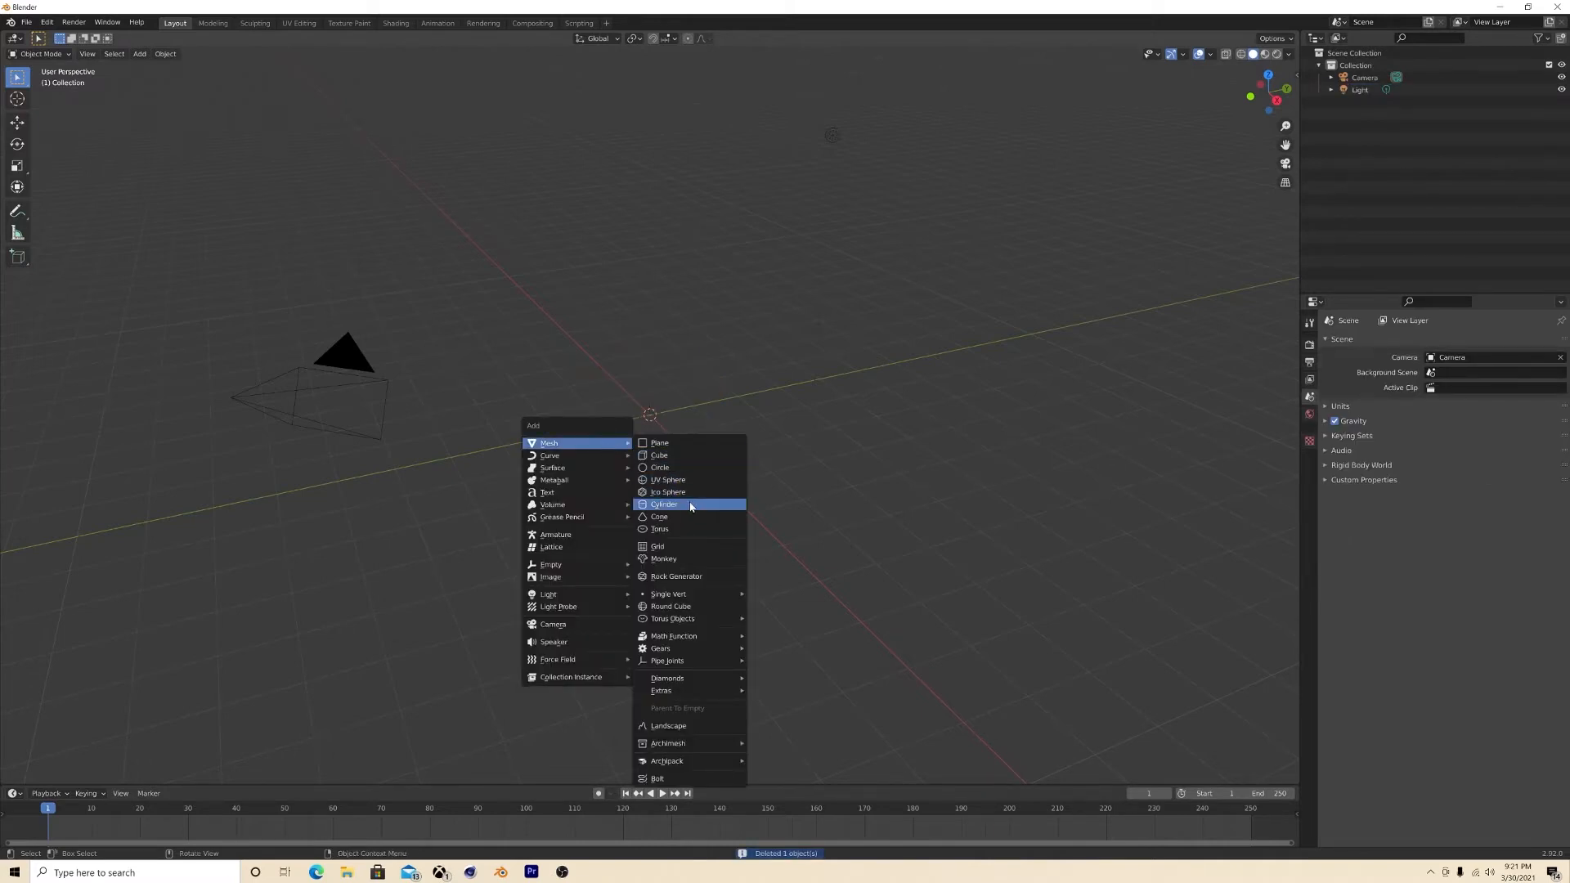
pyautogui.click(663, 504)
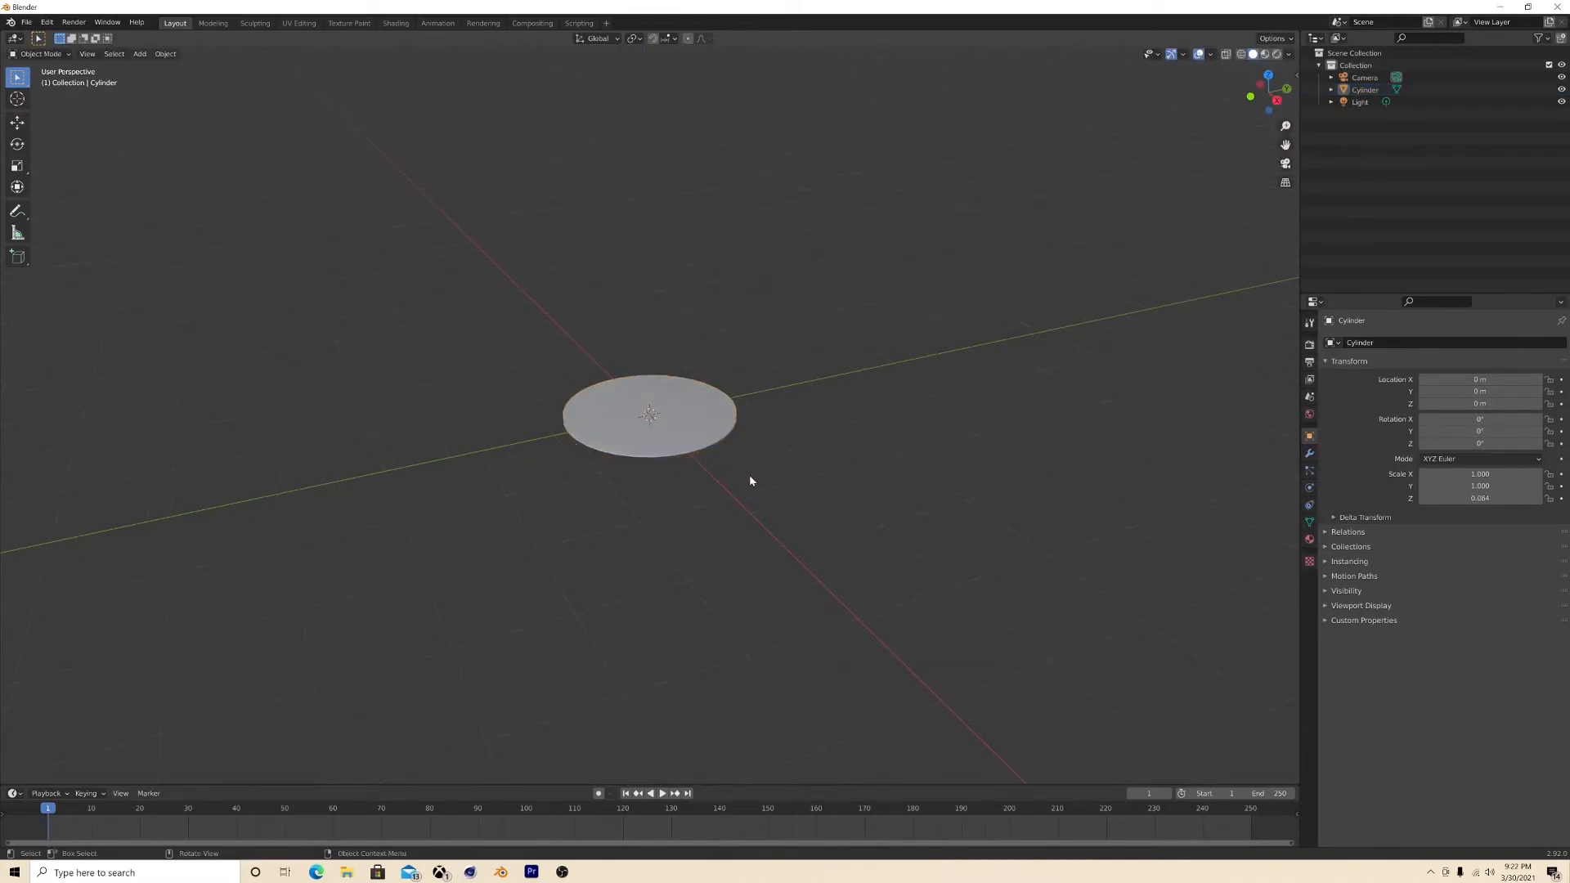
pyautogui.click(648, 413)
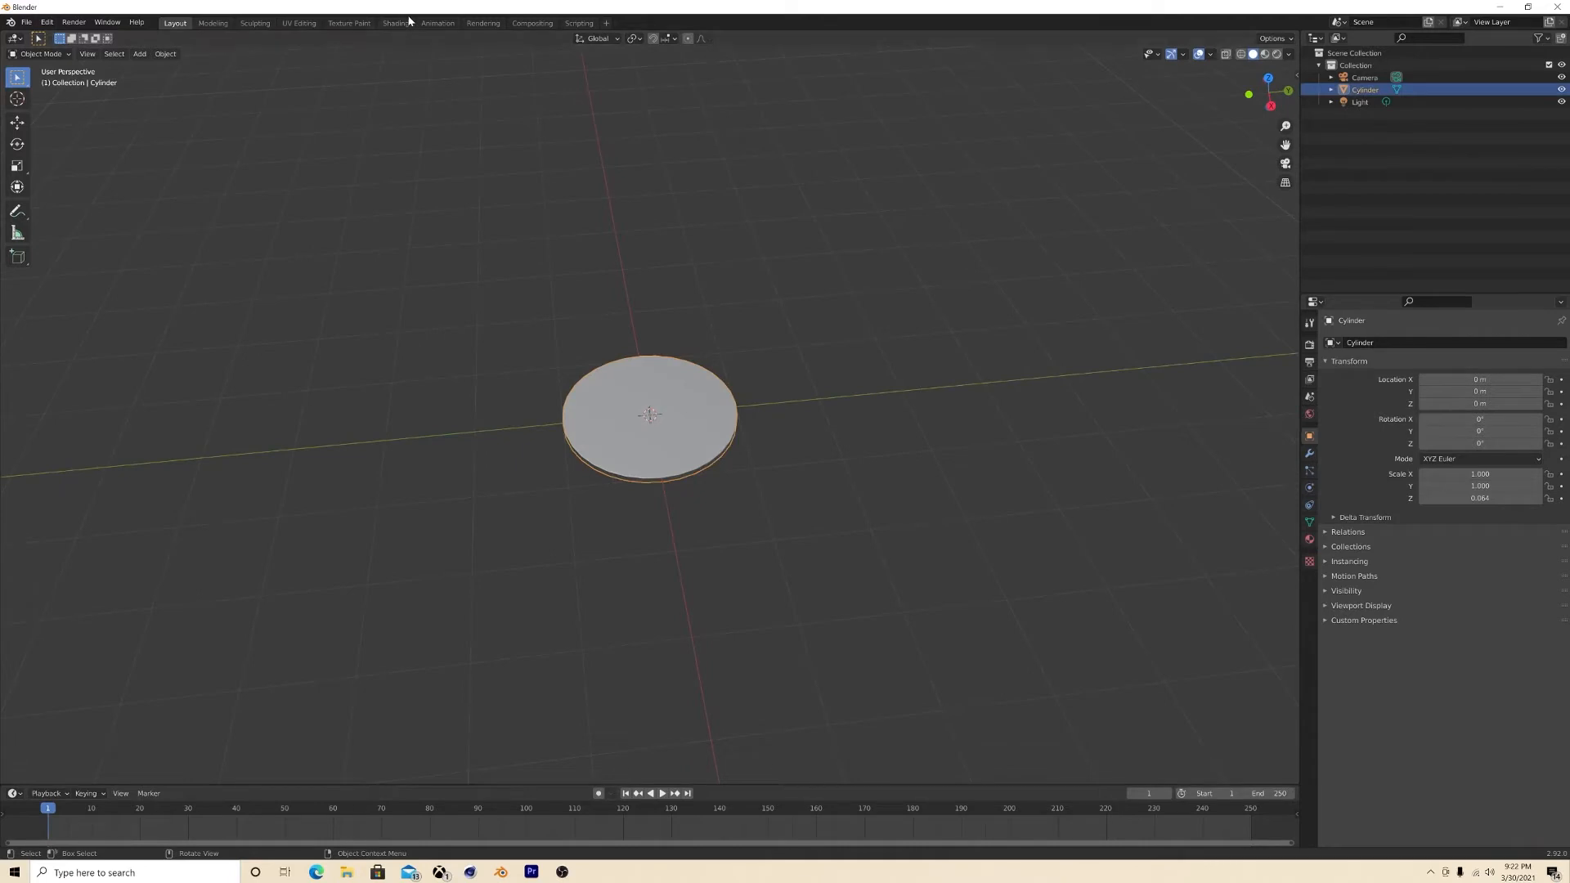
pyautogui.click(299, 22)
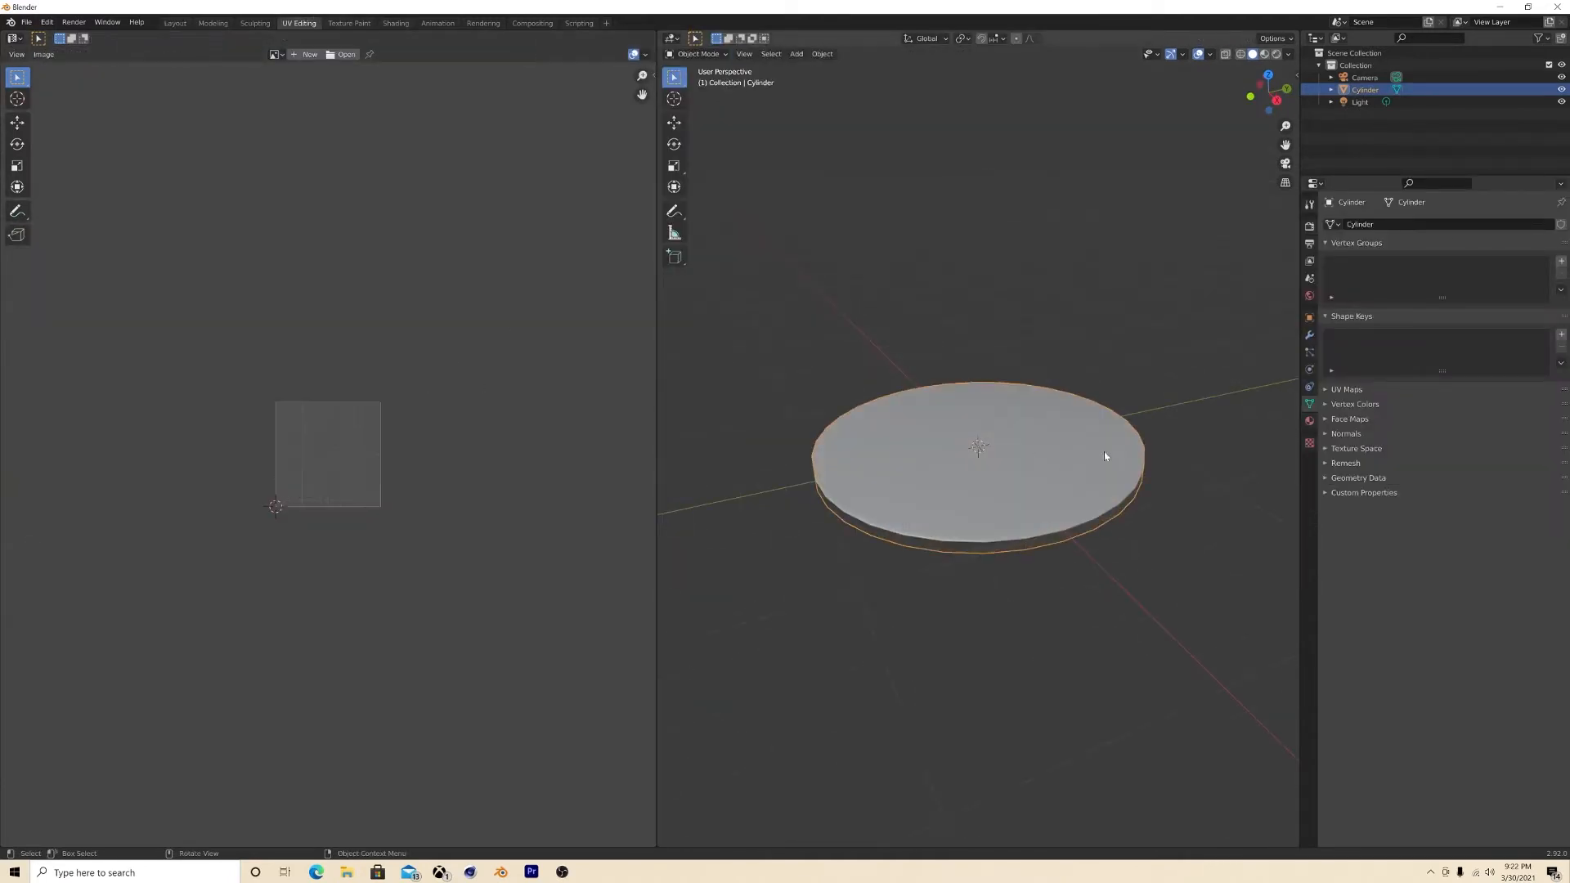
# Step: Enter Edit Mode on the cylinder and fit its cap UVs onto the calendar image
pyautogui.press('Tab')
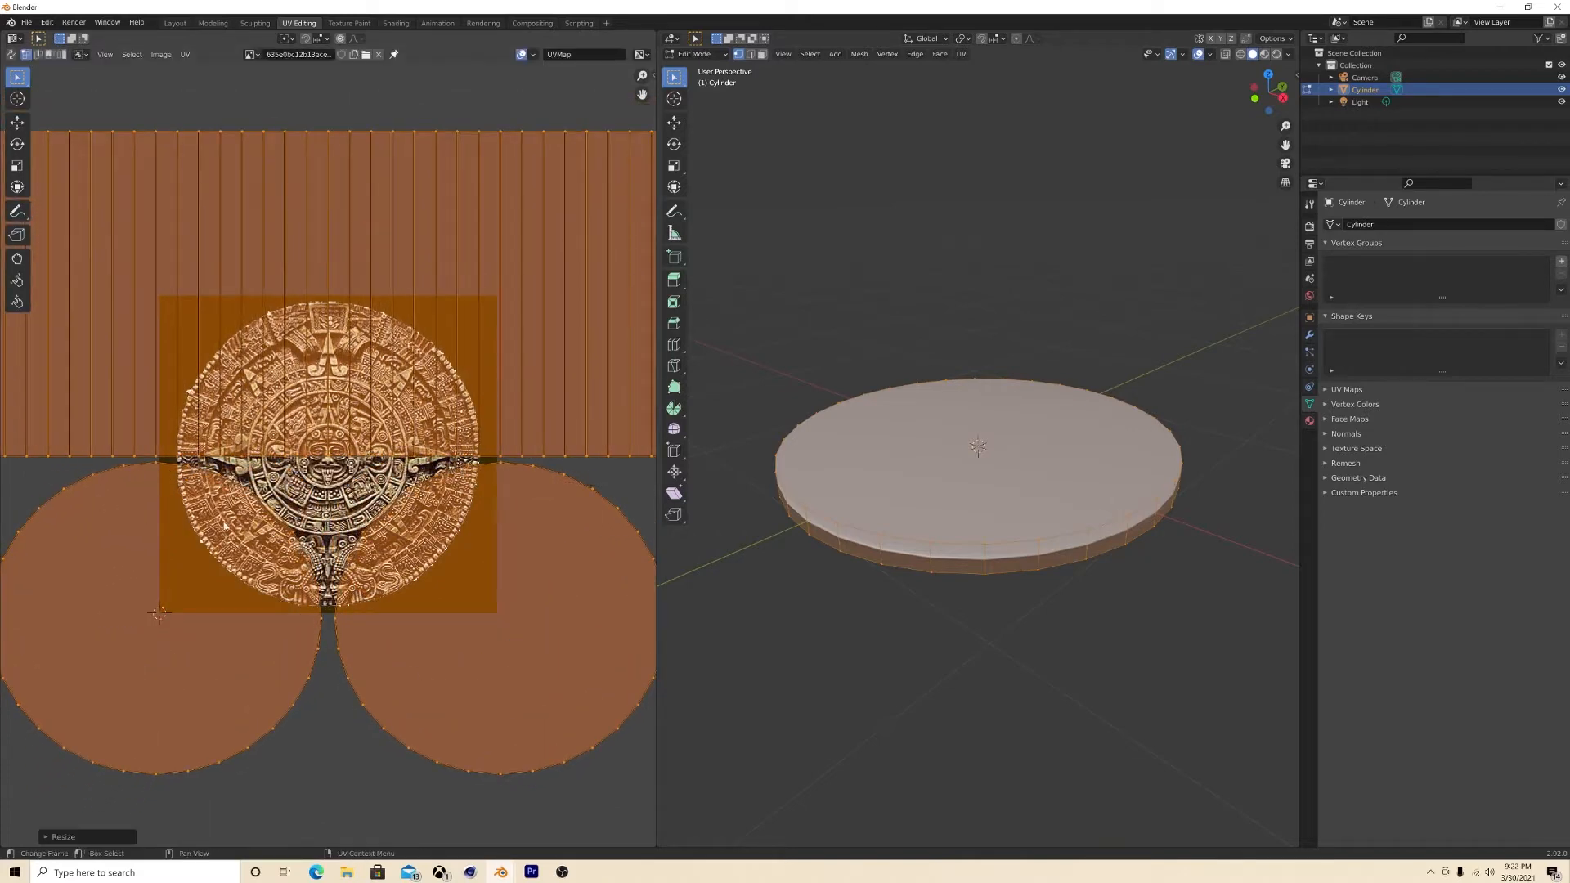
pyautogui.click(17, 122)
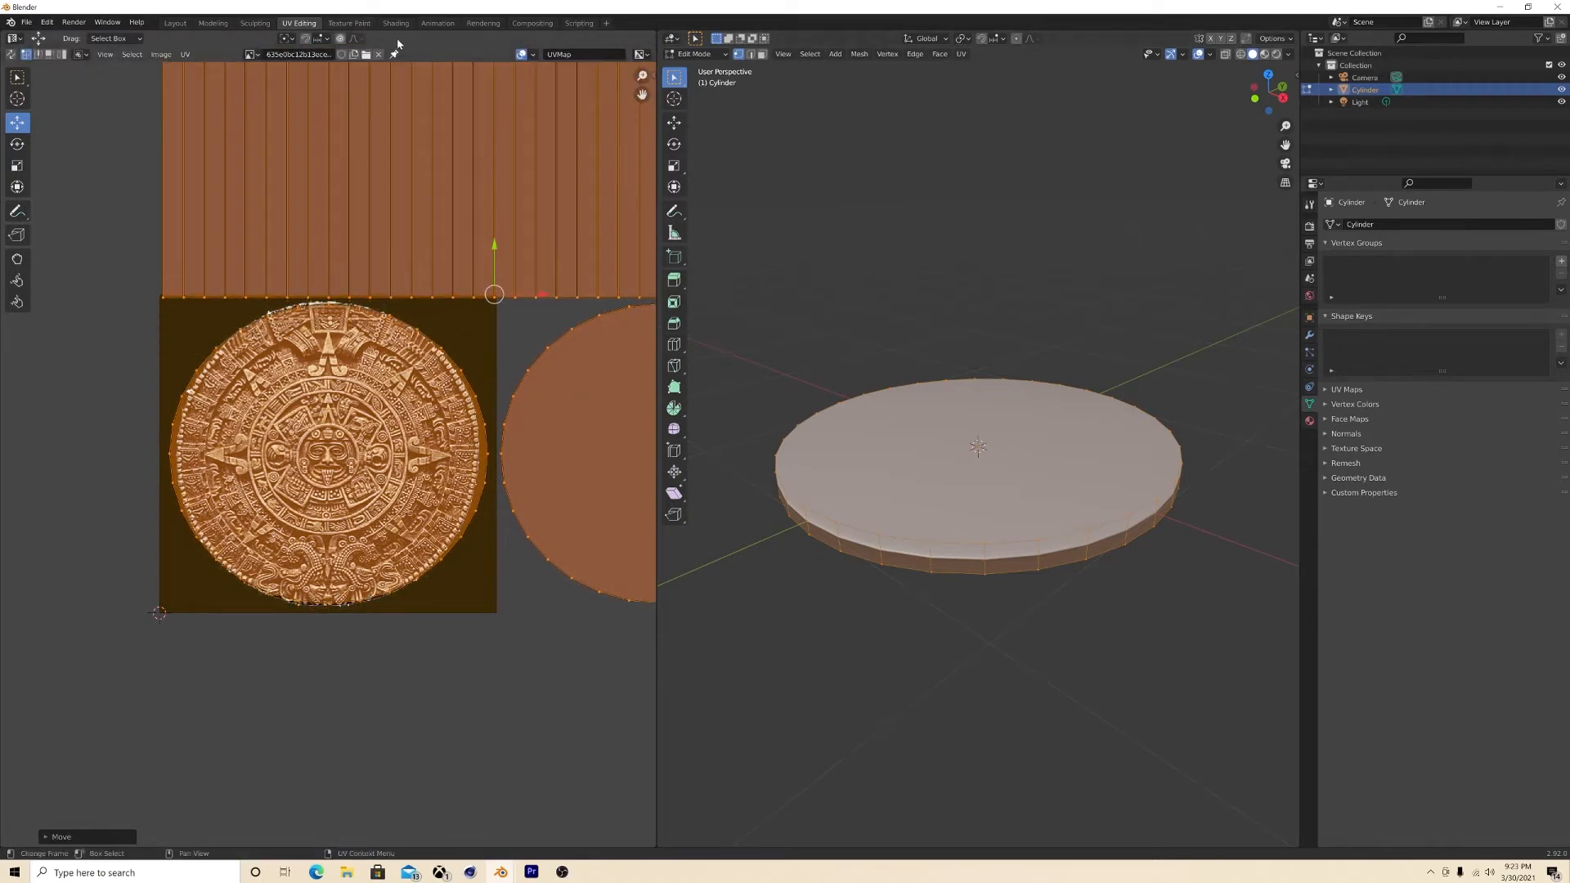
pyautogui.moveTo(467, 40)
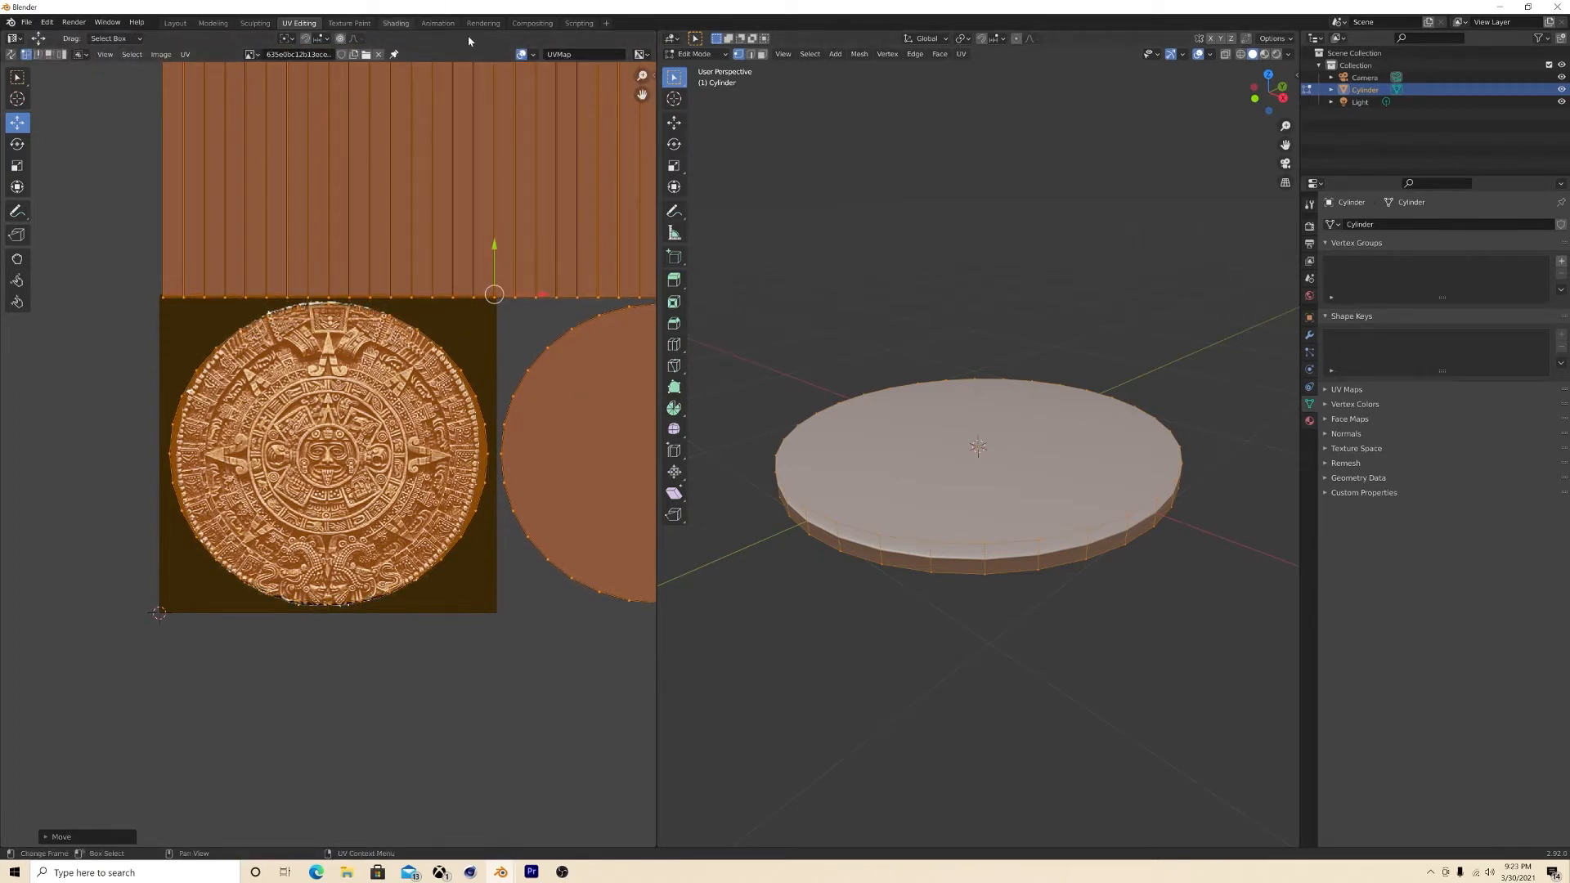
pyautogui.click(394, 22)
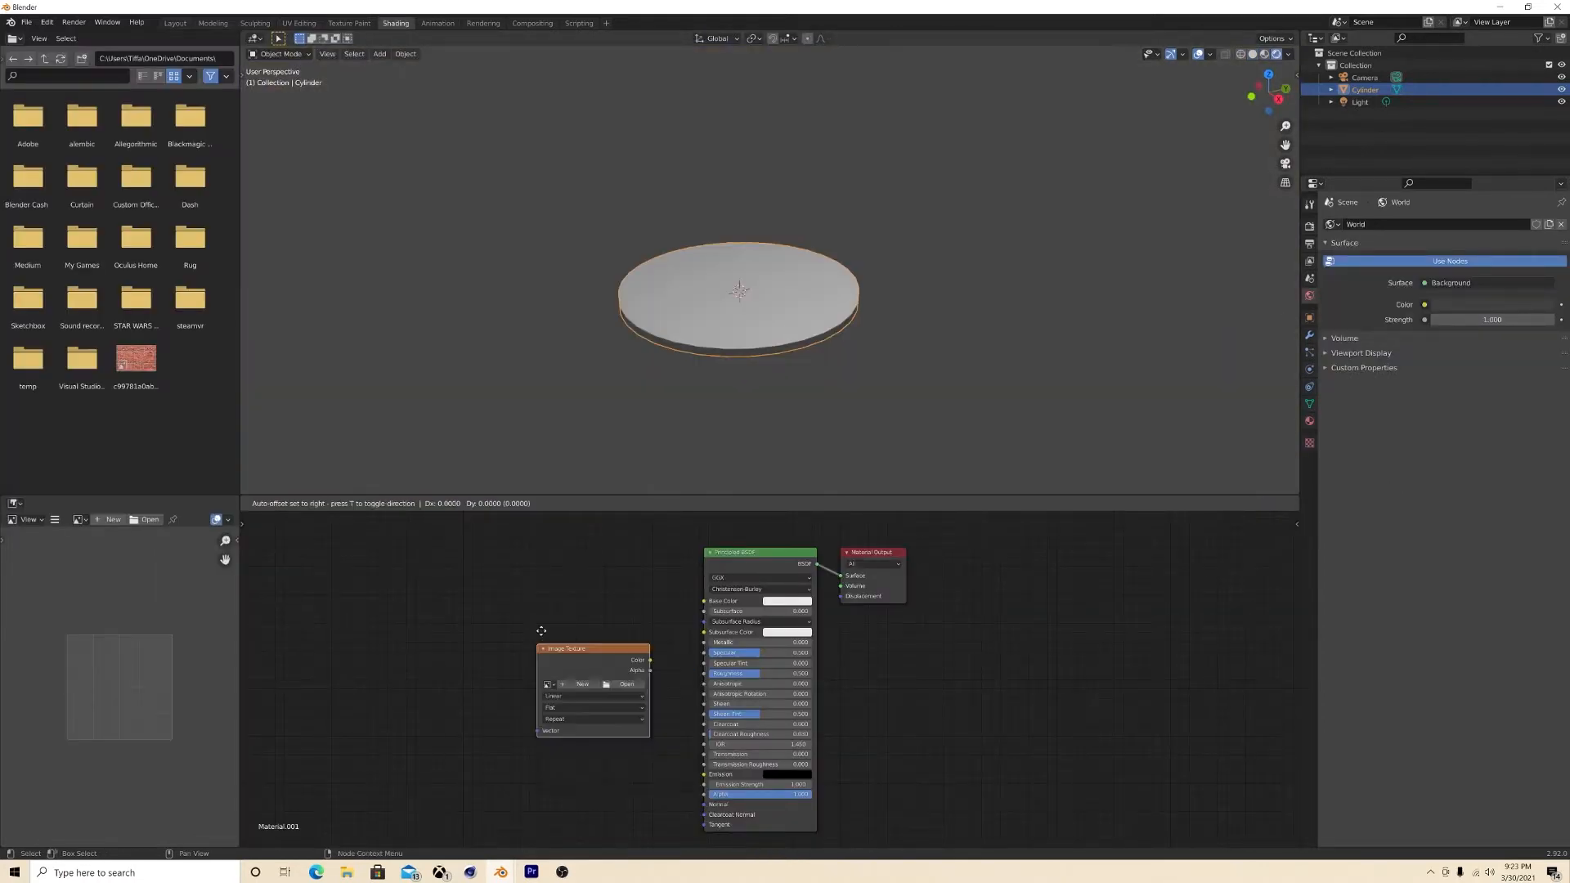
# Step: Place an image texture node in the coin material and set world Background Strength to 0
pyautogui.click(628, 683)
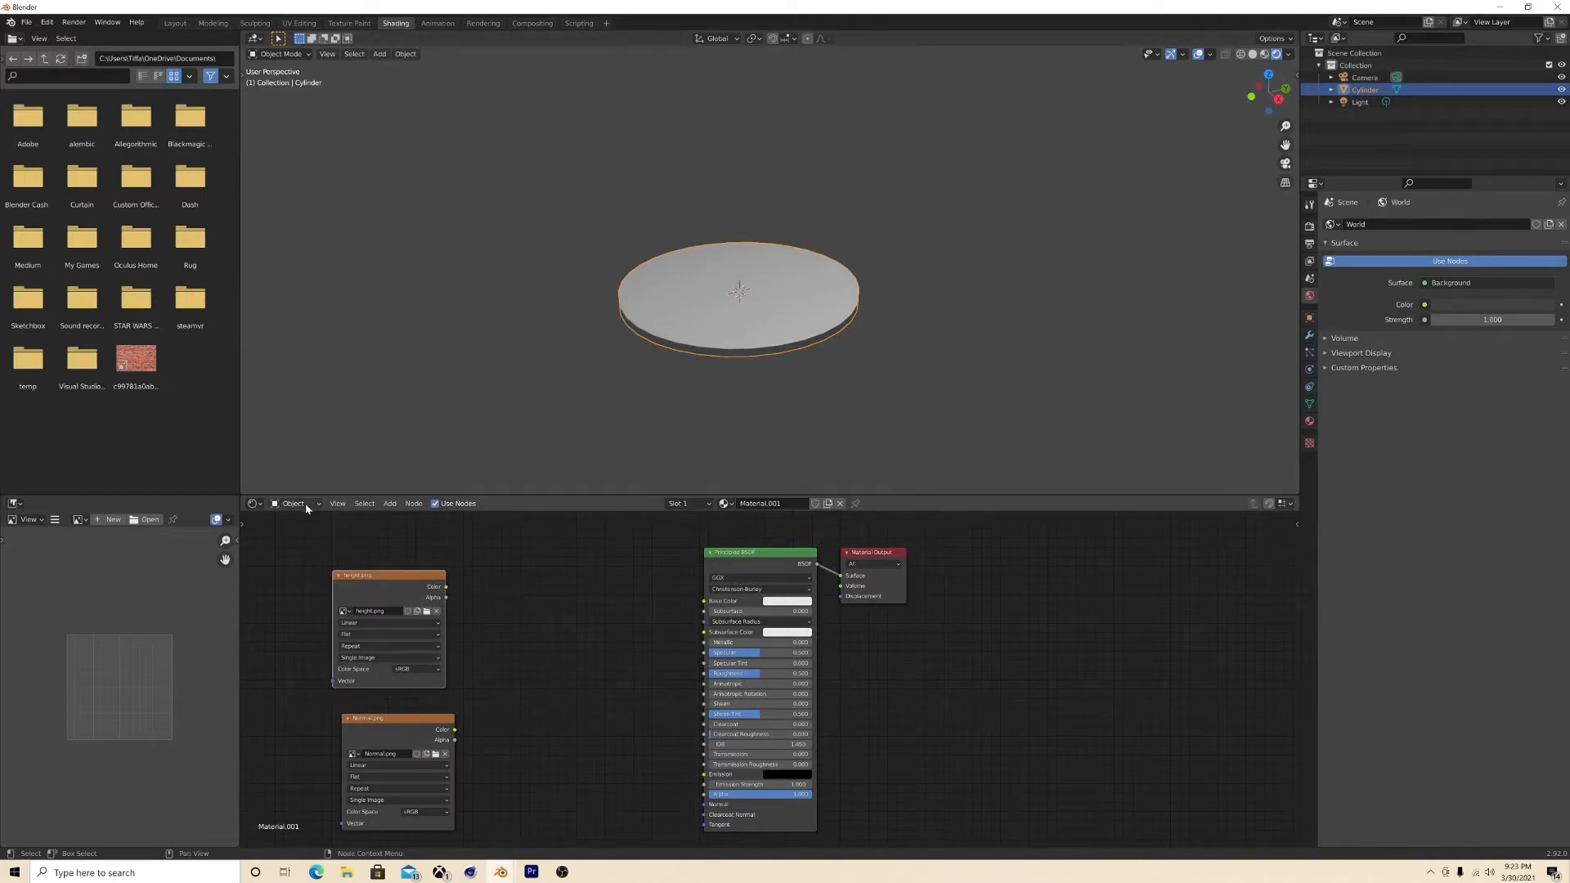
pyautogui.click(295, 503)
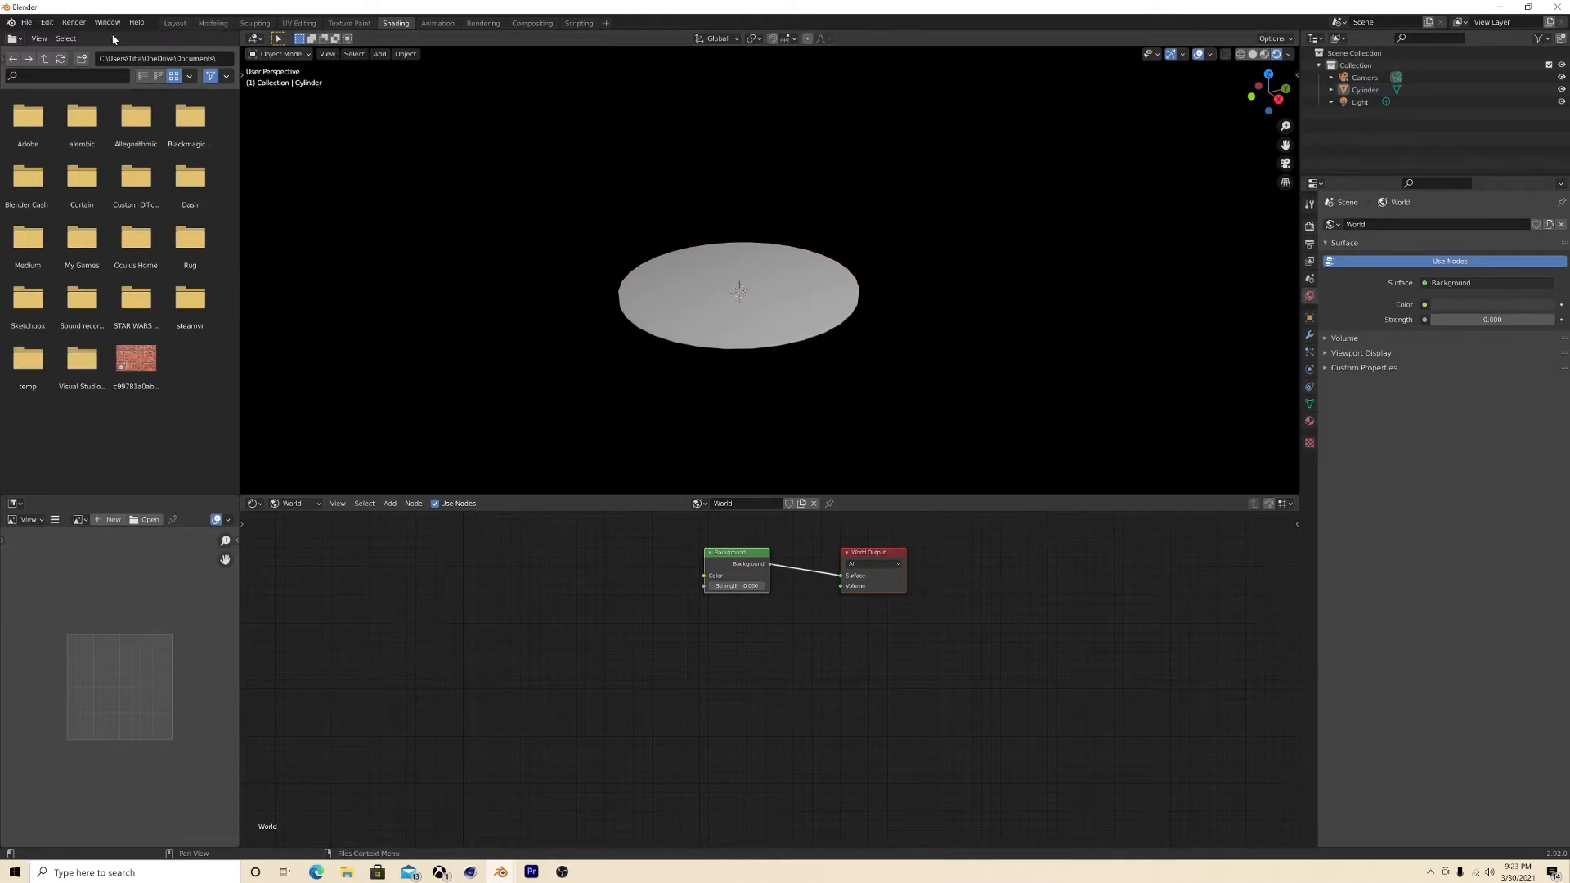
pyautogui.click(174, 22)
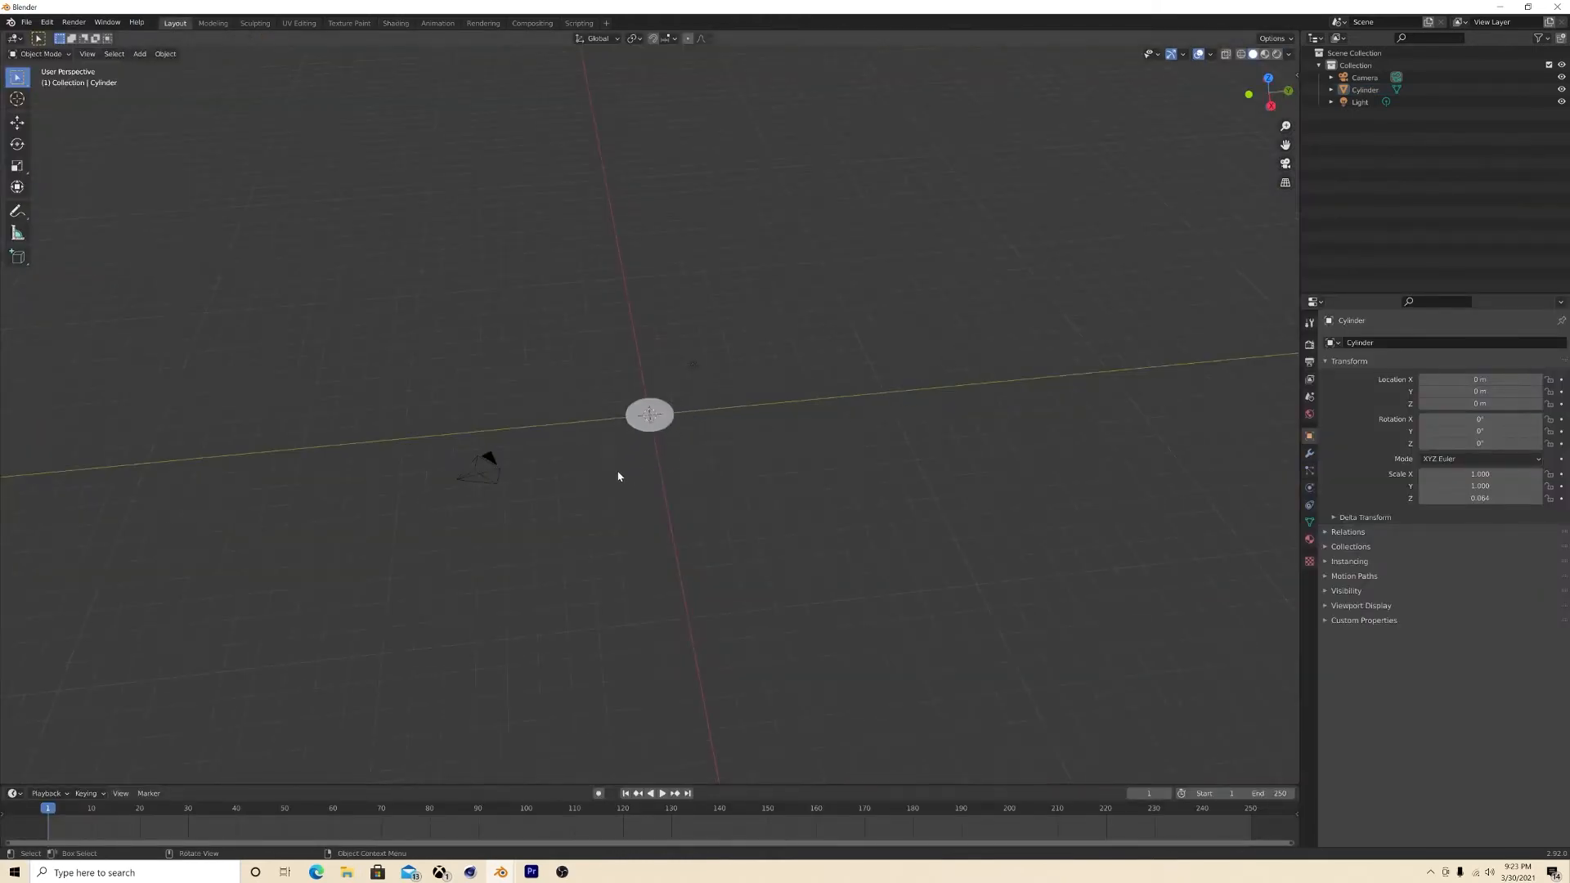
pyautogui.click(394, 22)
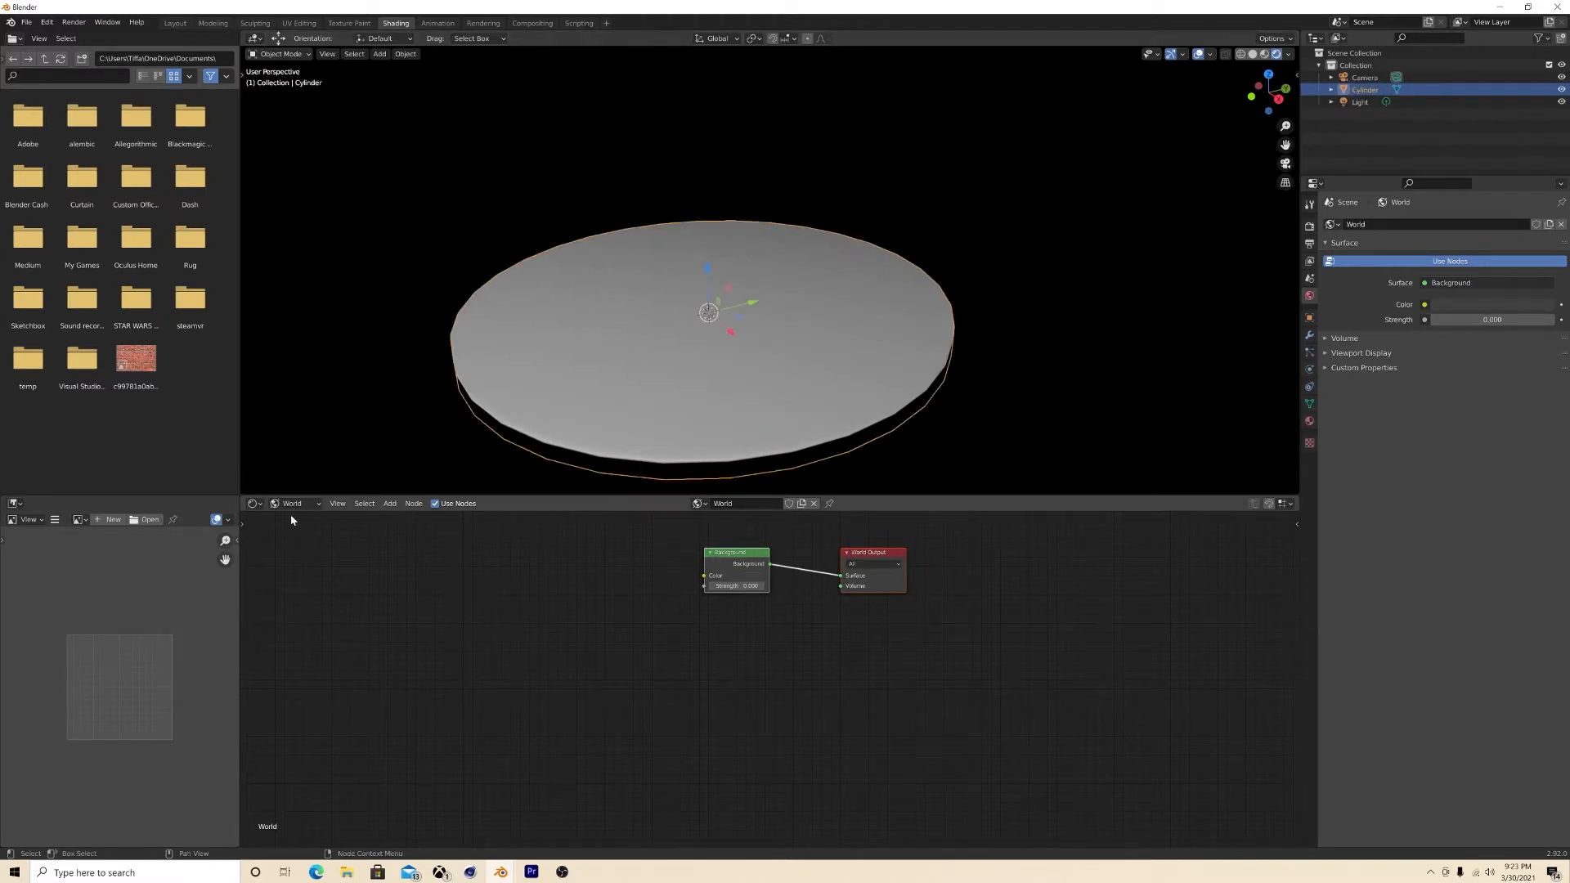
# Step: Add a Bump node fed by the height and normal maps into the BSDF Normal, strength ~0.233
pyautogui.click(294, 504)
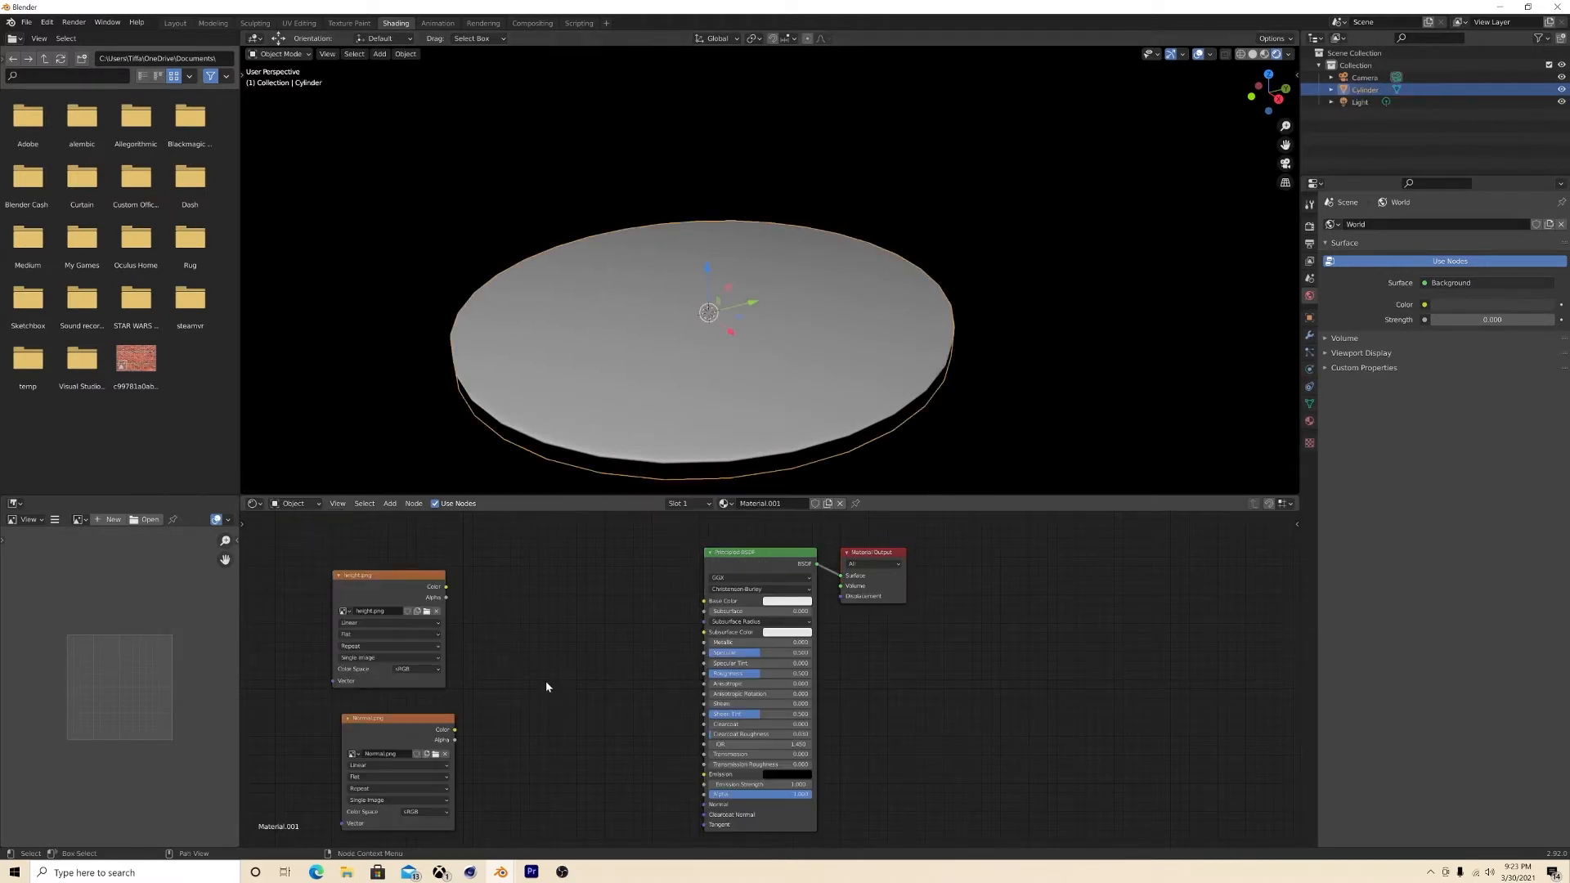
pyautogui.click(545, 687)
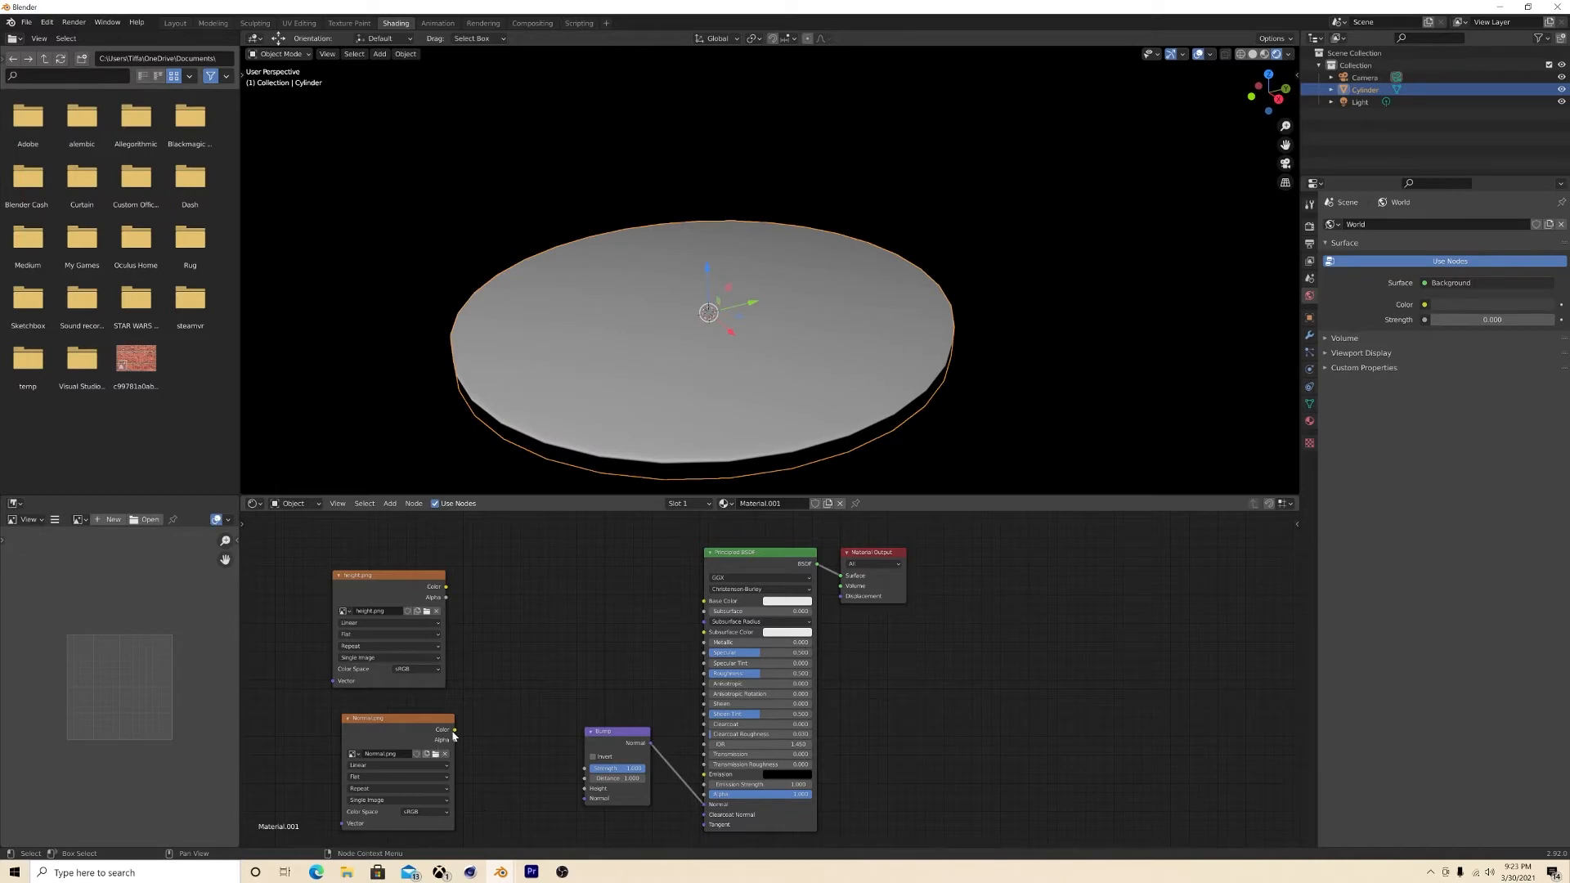
pyautogui.moveTo(455, 728); pyautogui.dragTo(583, 801)
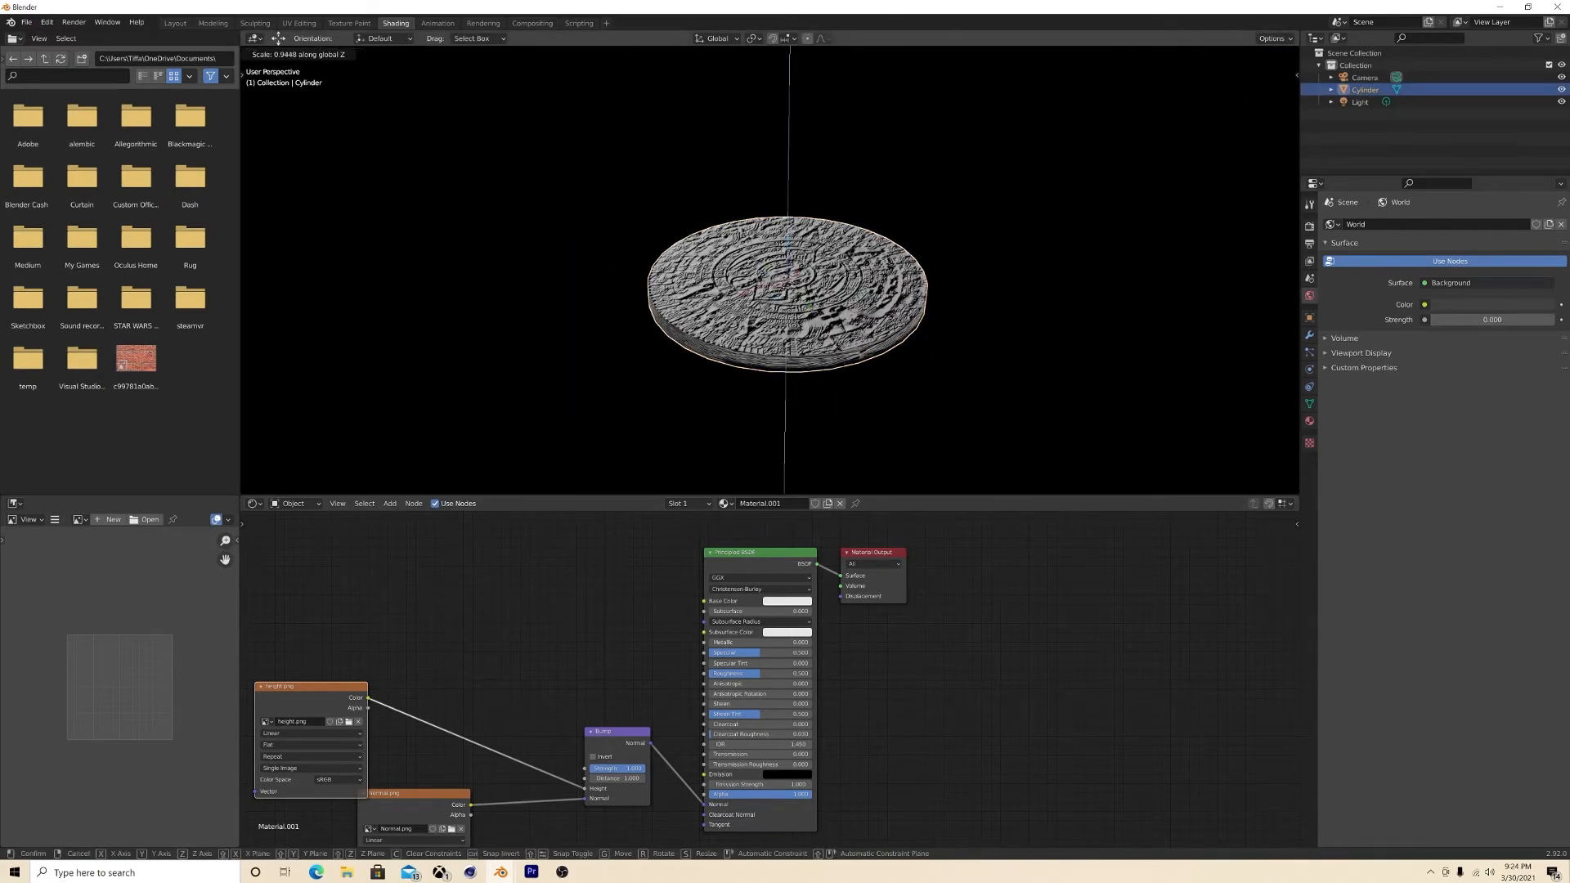
pyautogui.click(914, 422)
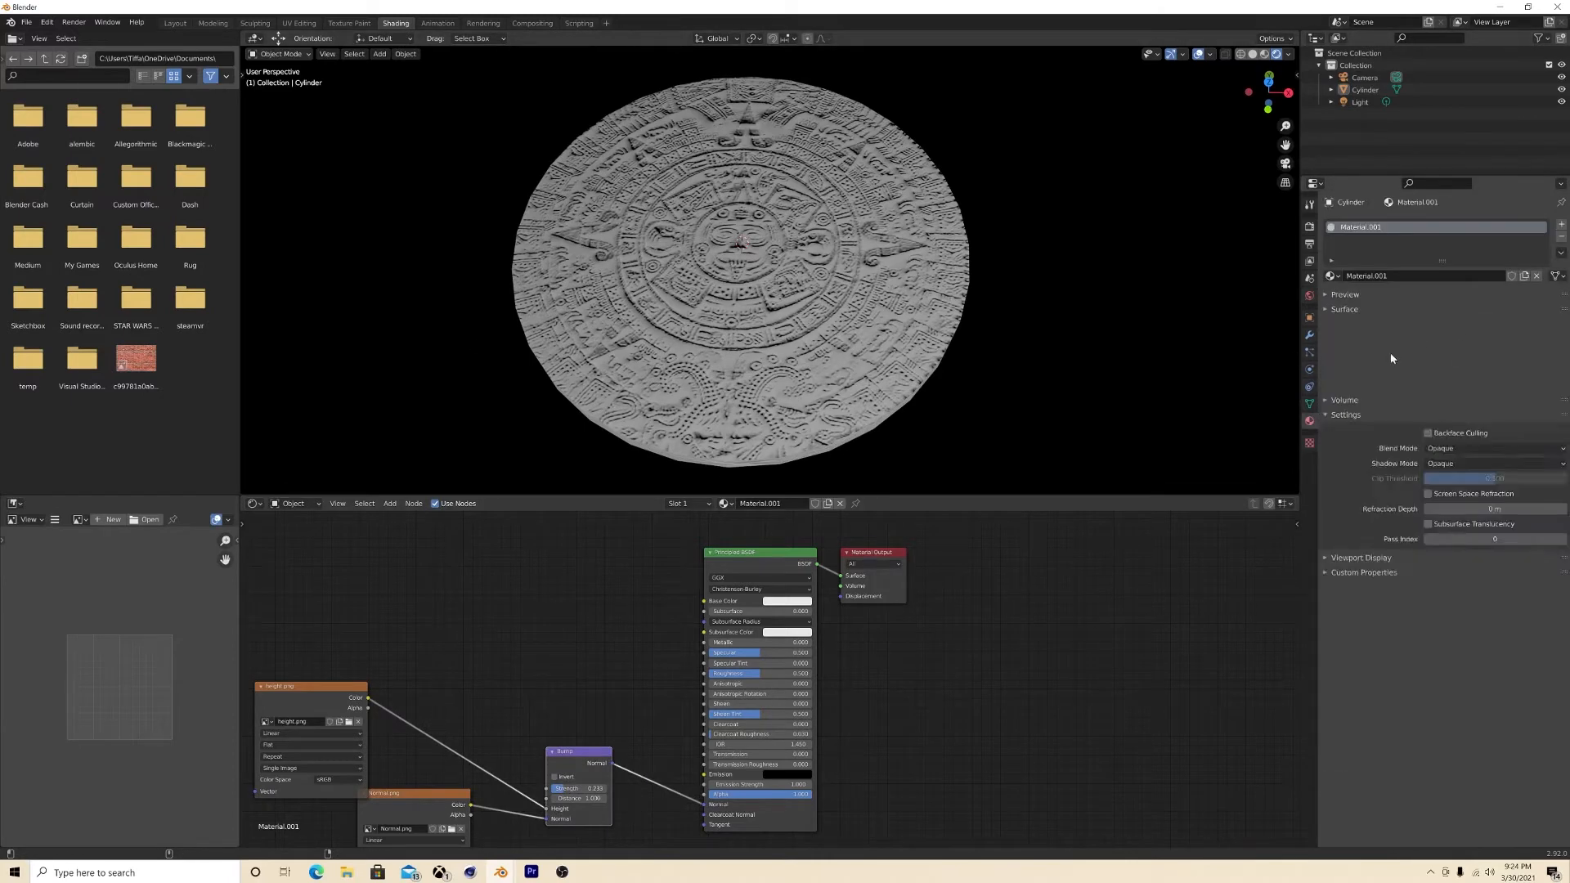
# Step: Assign the gold material using ColorRamp, image Mix, and Bump strength 0.05, distance 2.6
pyautogui.click(1345, 414)
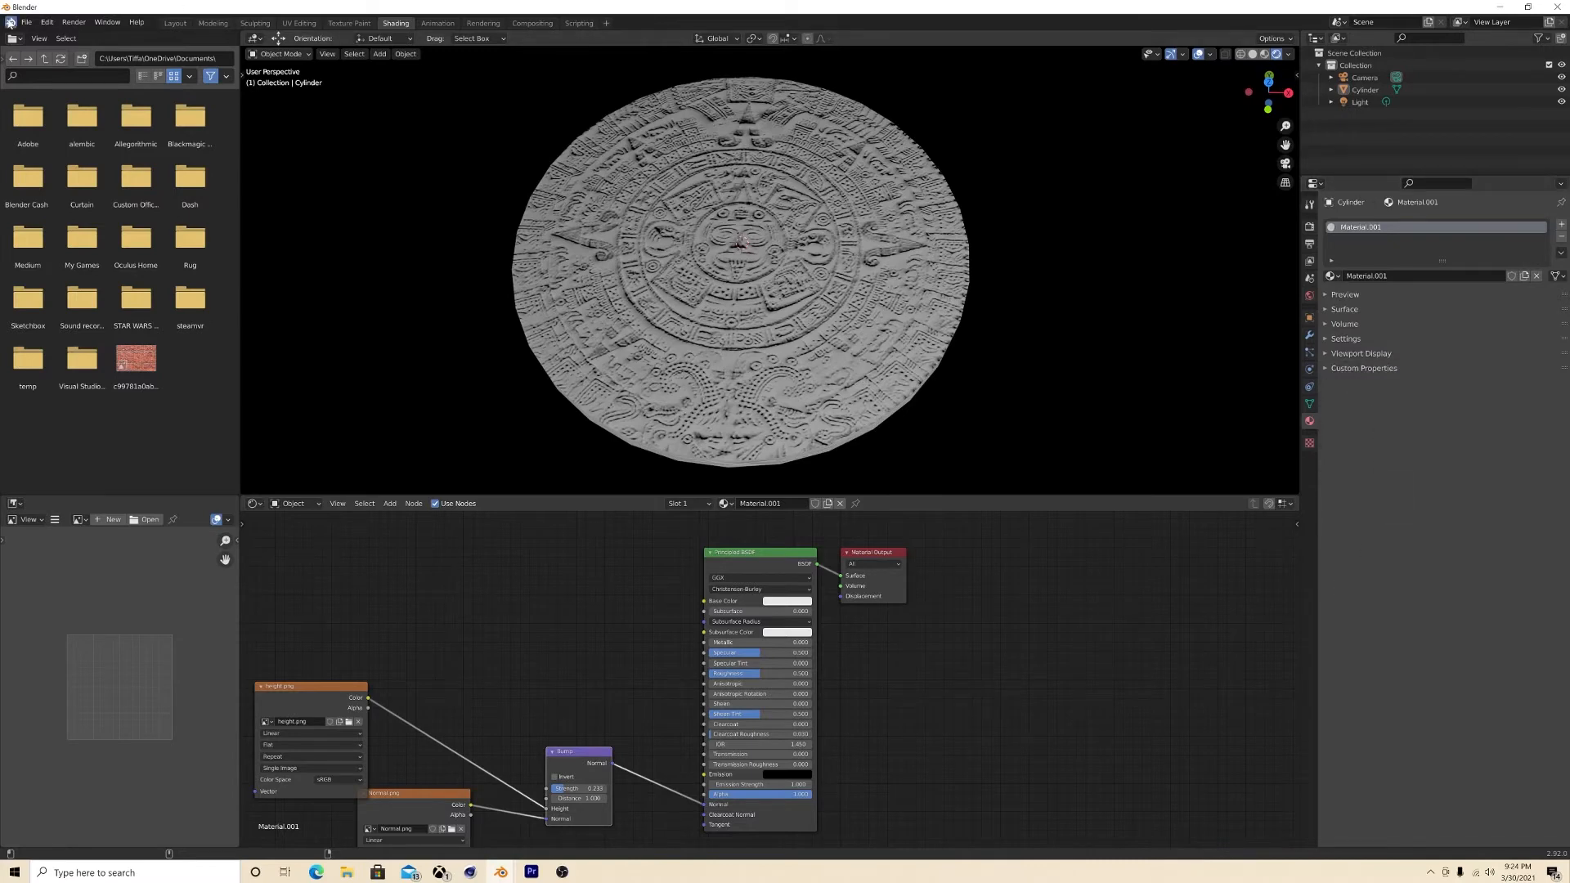
pyautogui.click(27, 22)
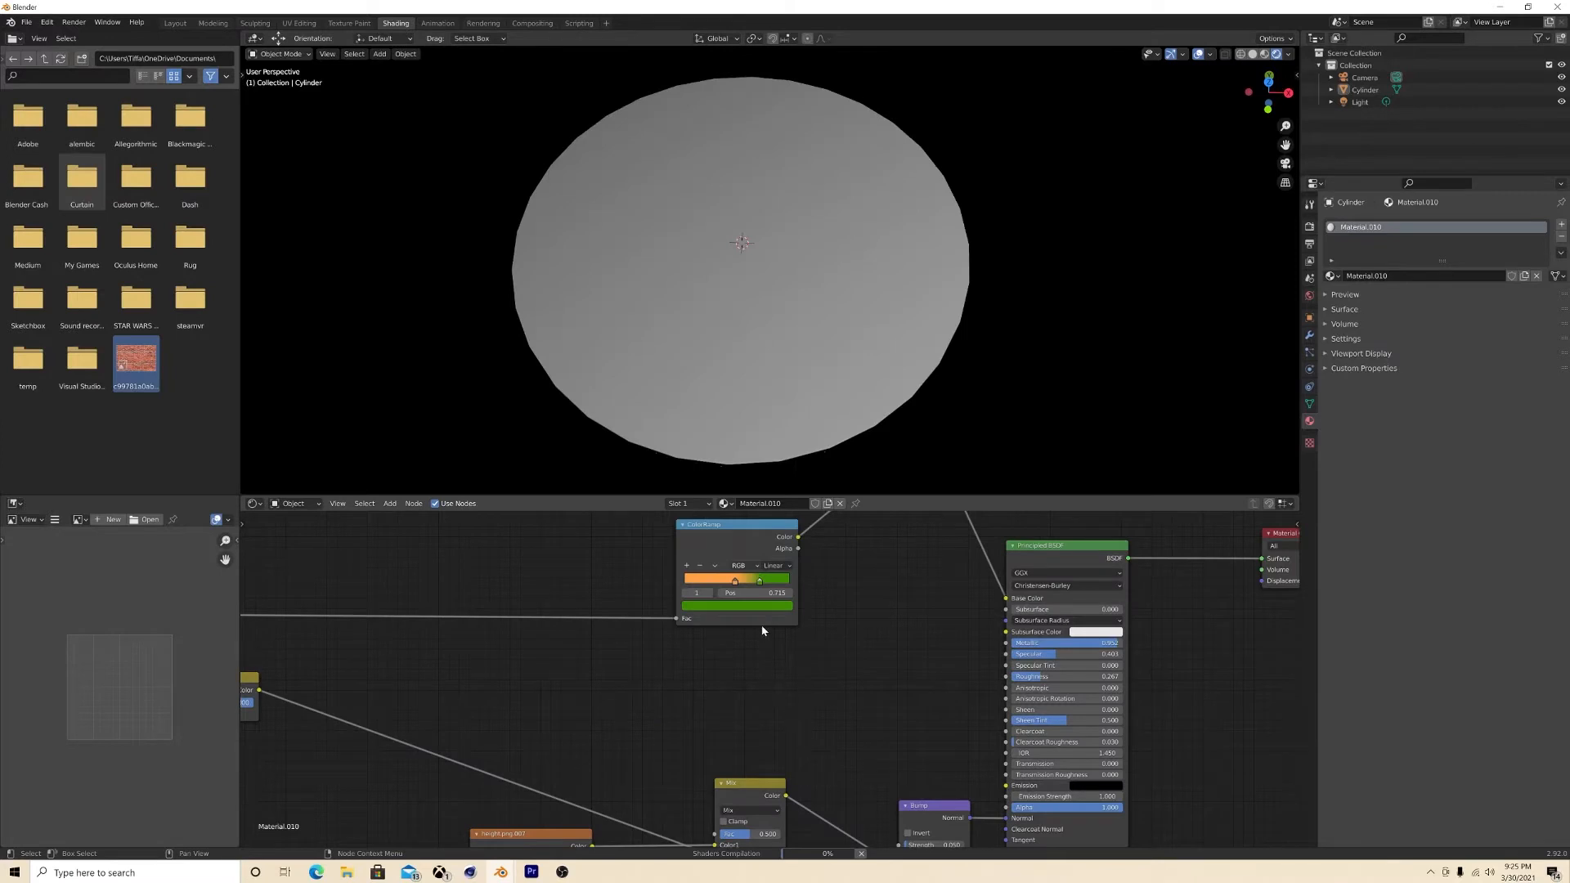
pyautogui.moveTo(978, 482)
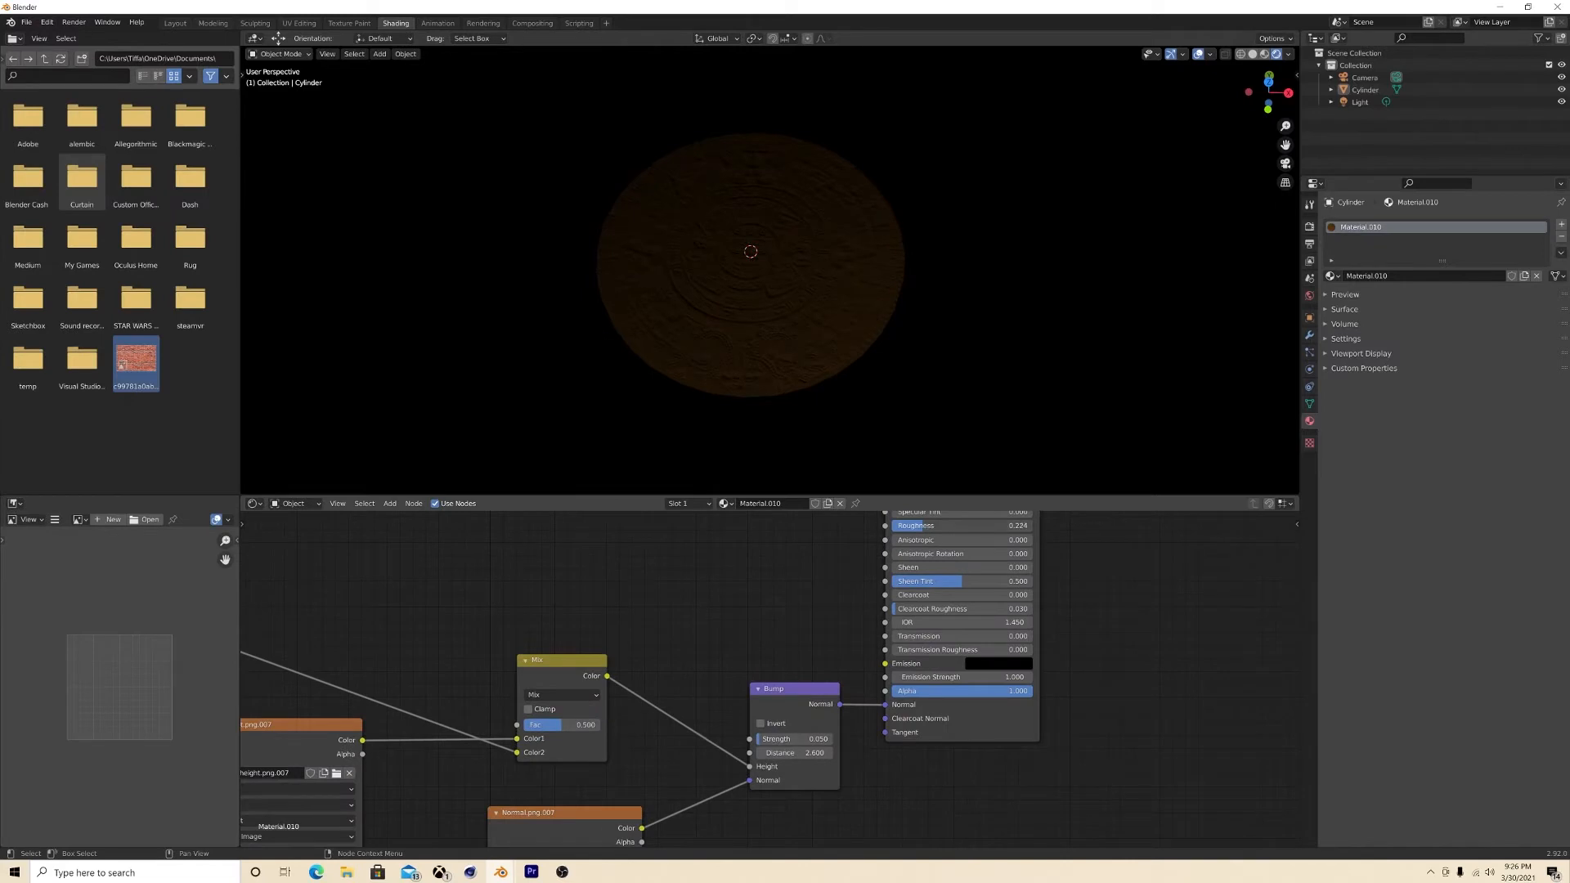
pyautogui.moveTo(751, 250); pyautogui.dragTo(758, 263)
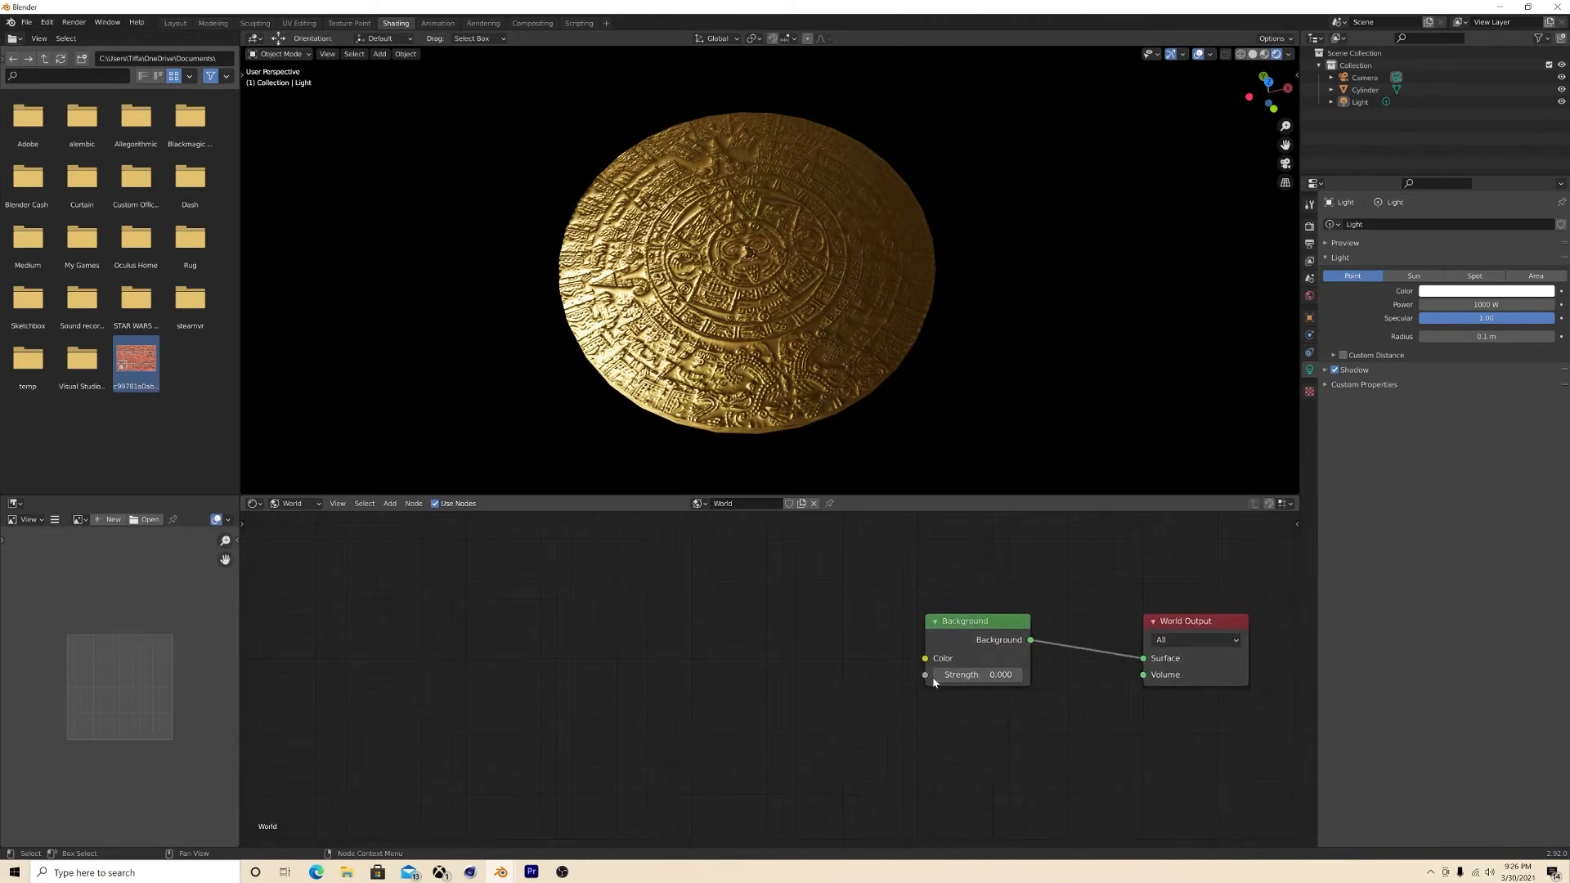
# Step: Load christmas_photo_studio_01_1k.hdr as an Environment Texture wired into the world Background
pyautogui.click(923, 657)
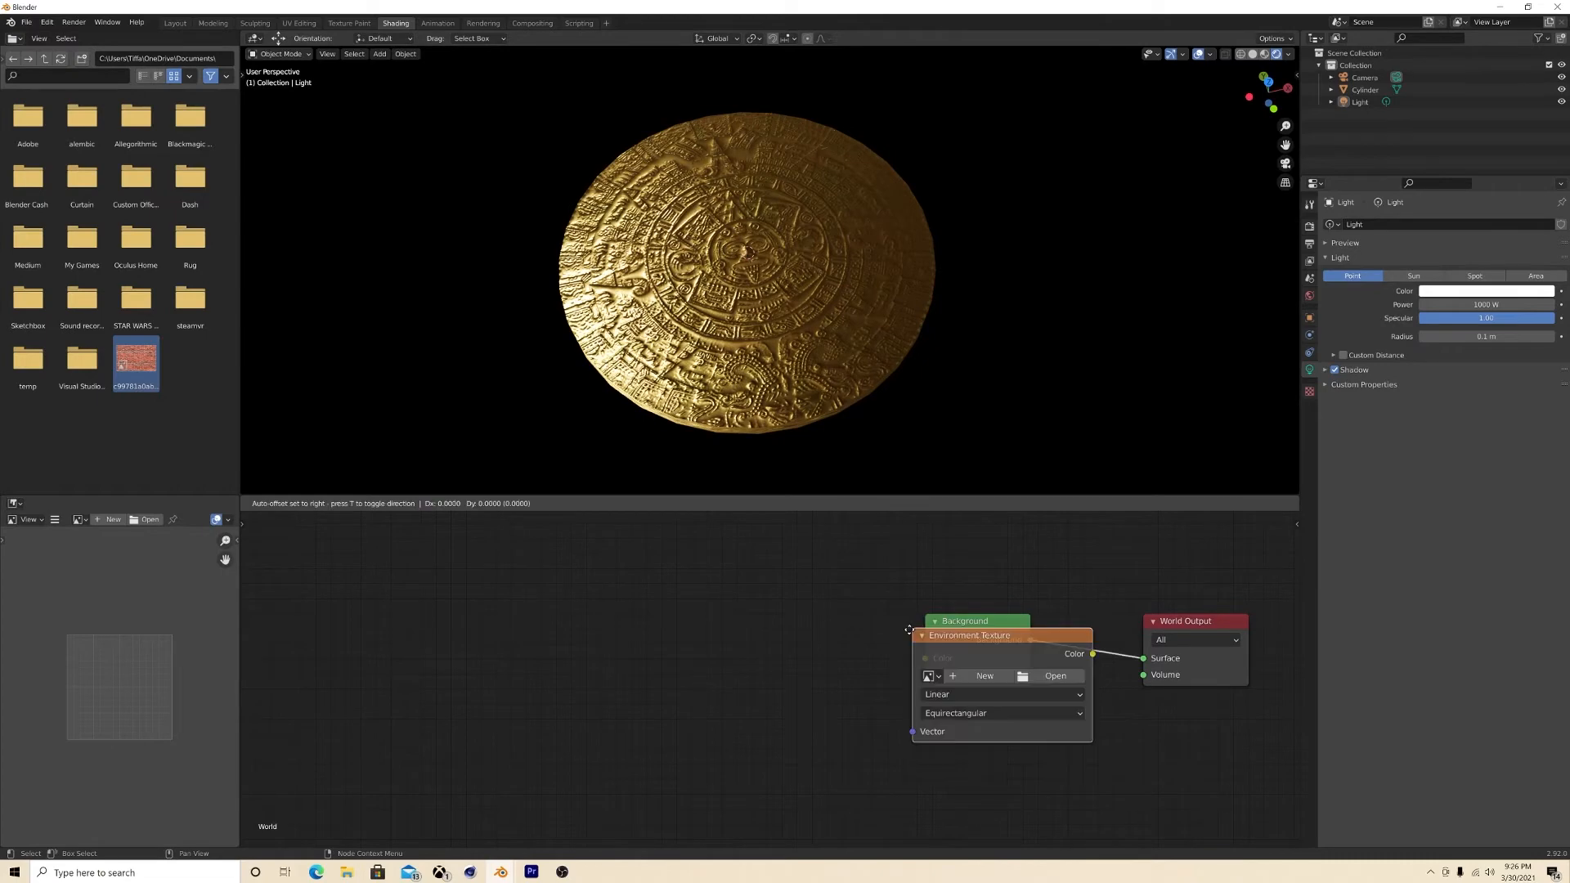
pyautogui.click(1054, 676)
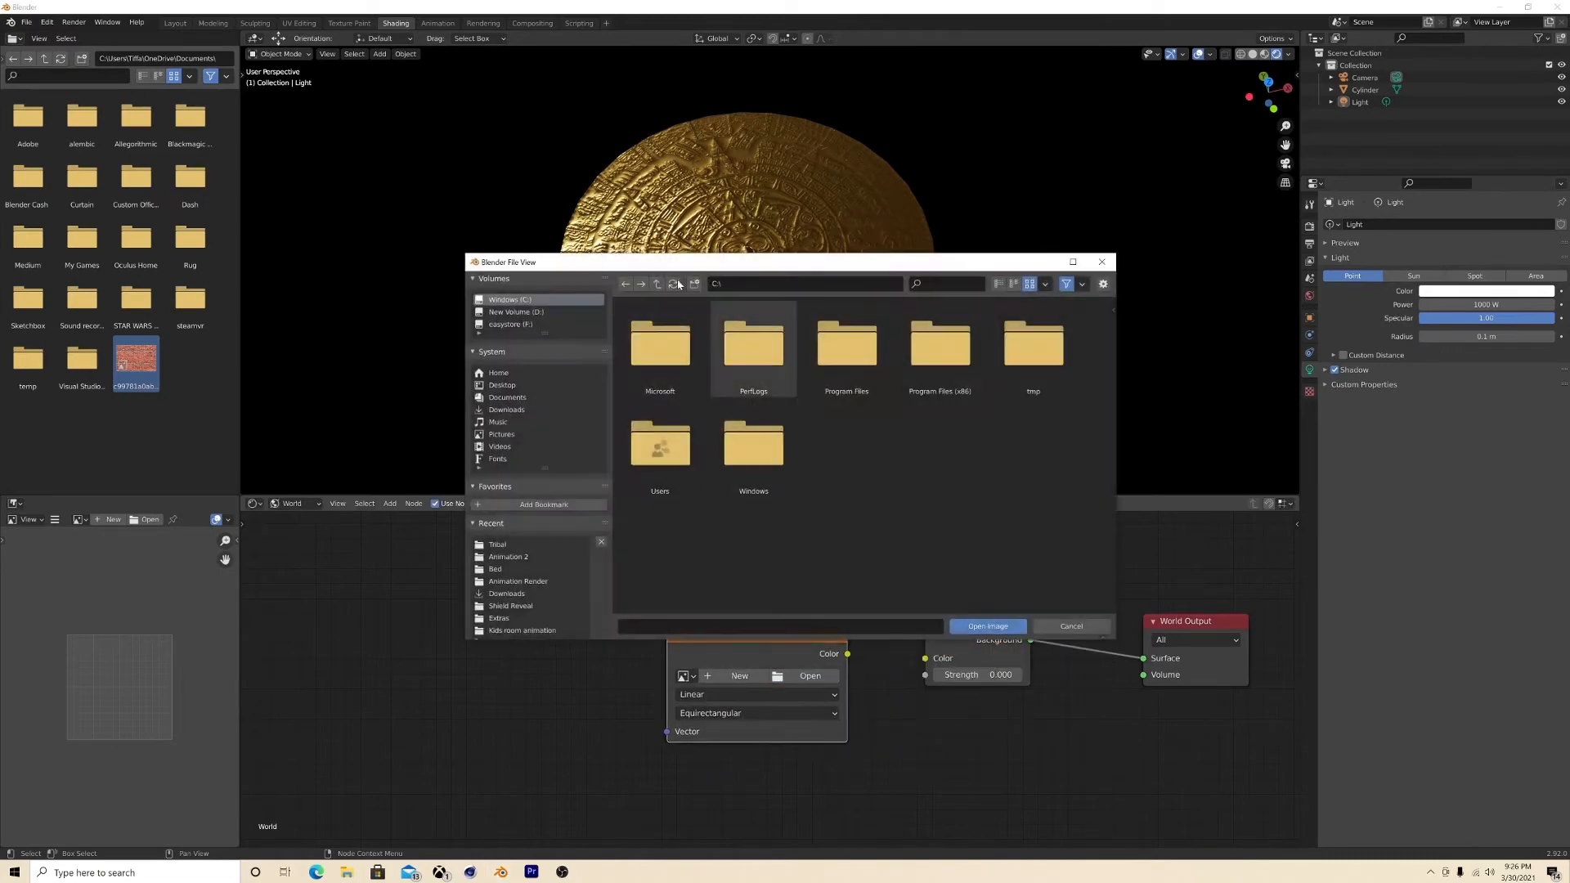
pyautogui.click(986, 626)
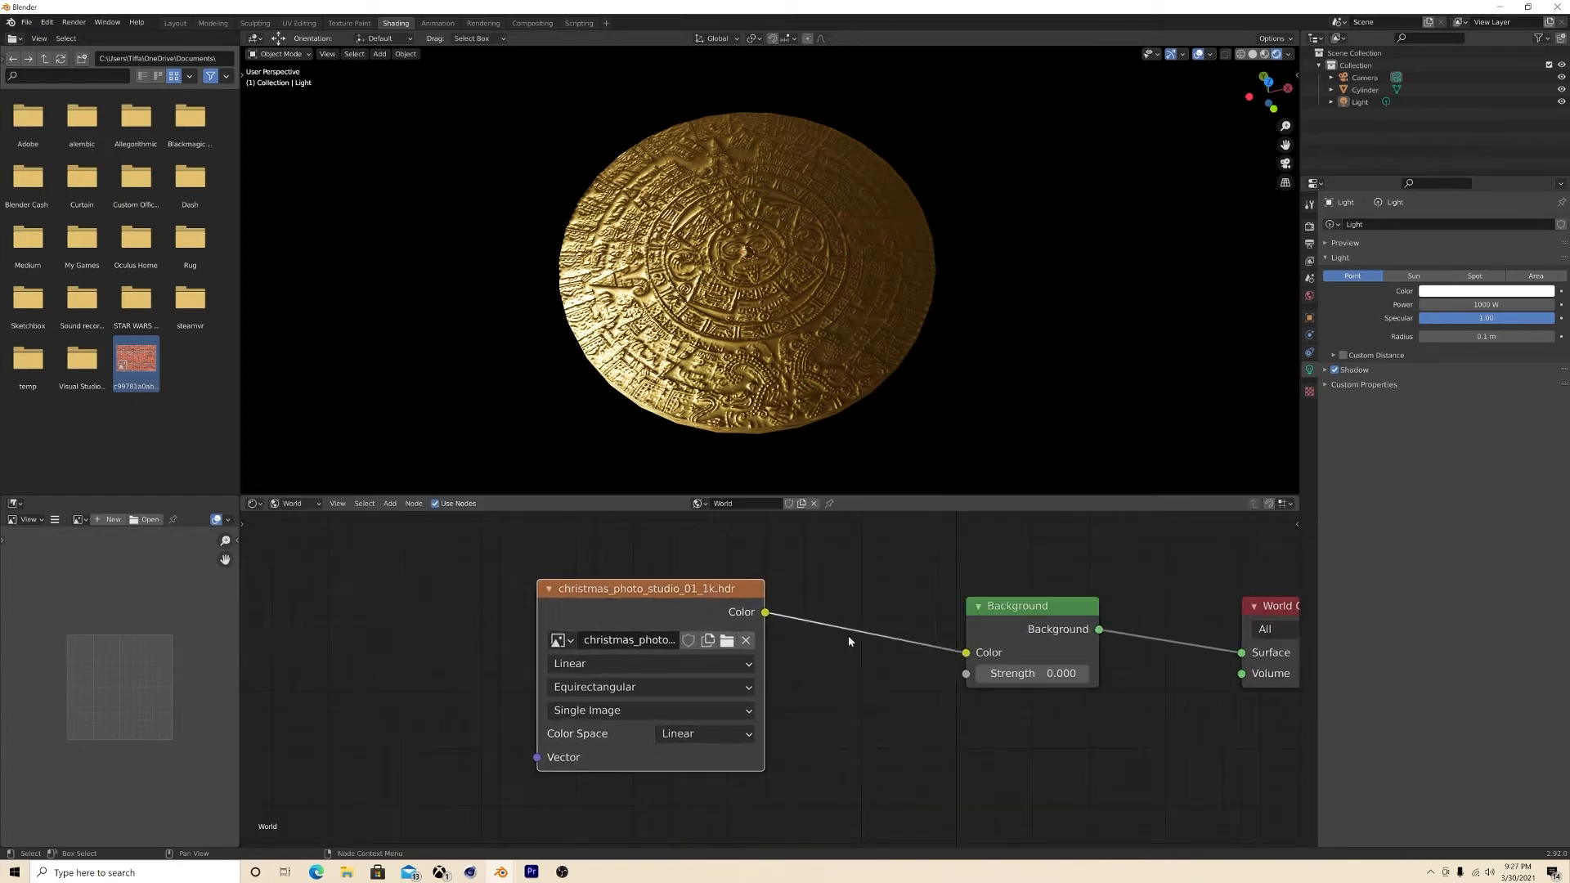
pyautogui.moveTo(765, 611); pyautogui.dragTo(1241, 651)
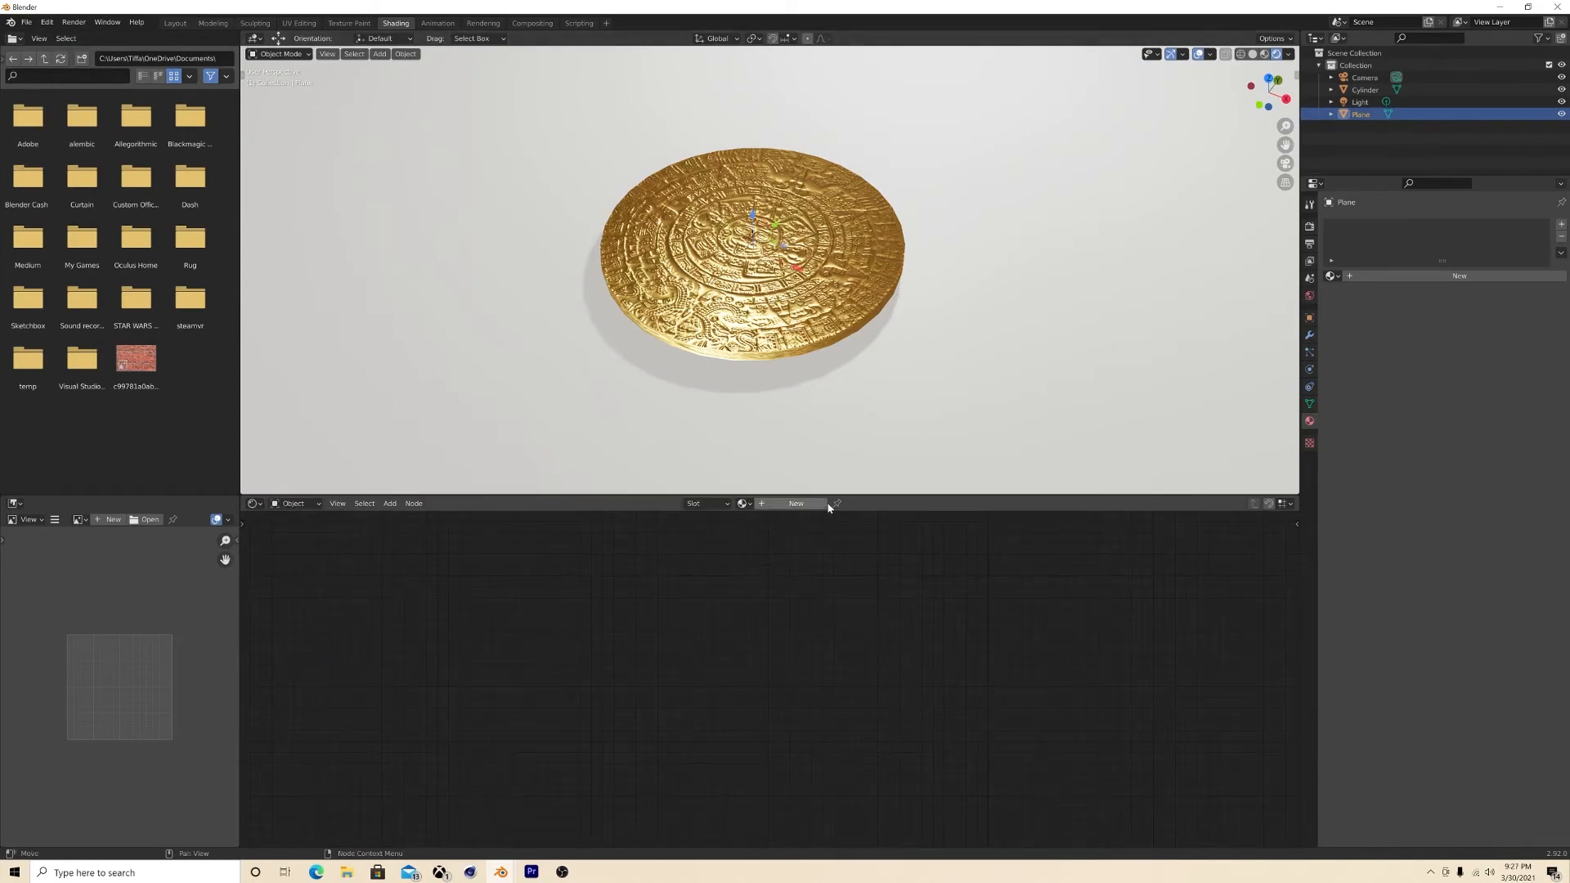
# Step: Give the plane a new black material and lower the light's power to about 835 W
pyautogui.click(795, 503)
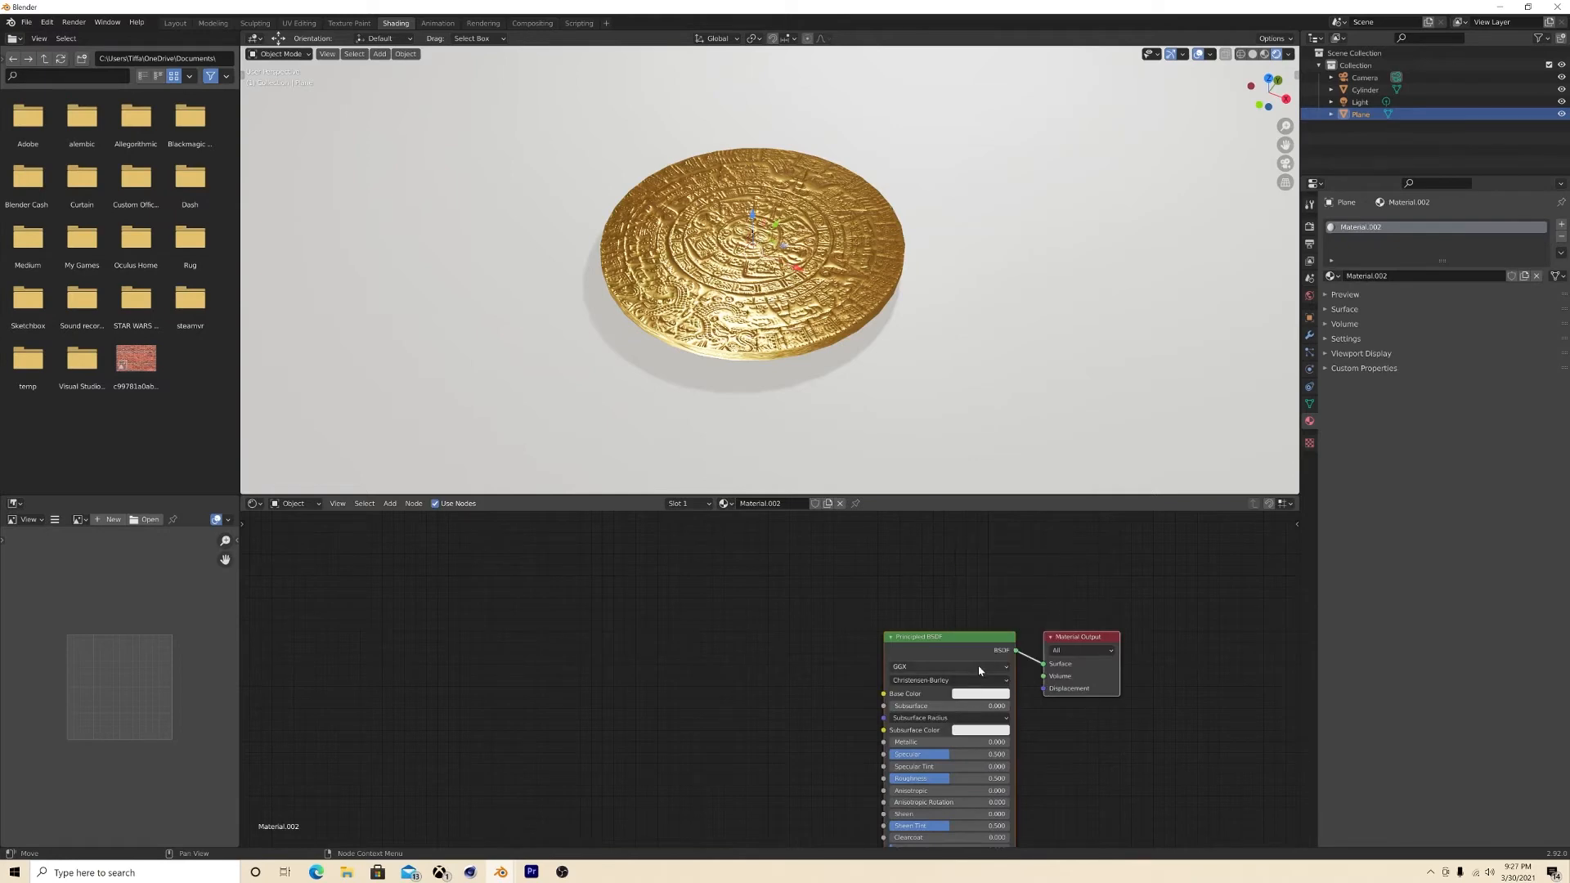
pyautogui.click(980, 693)
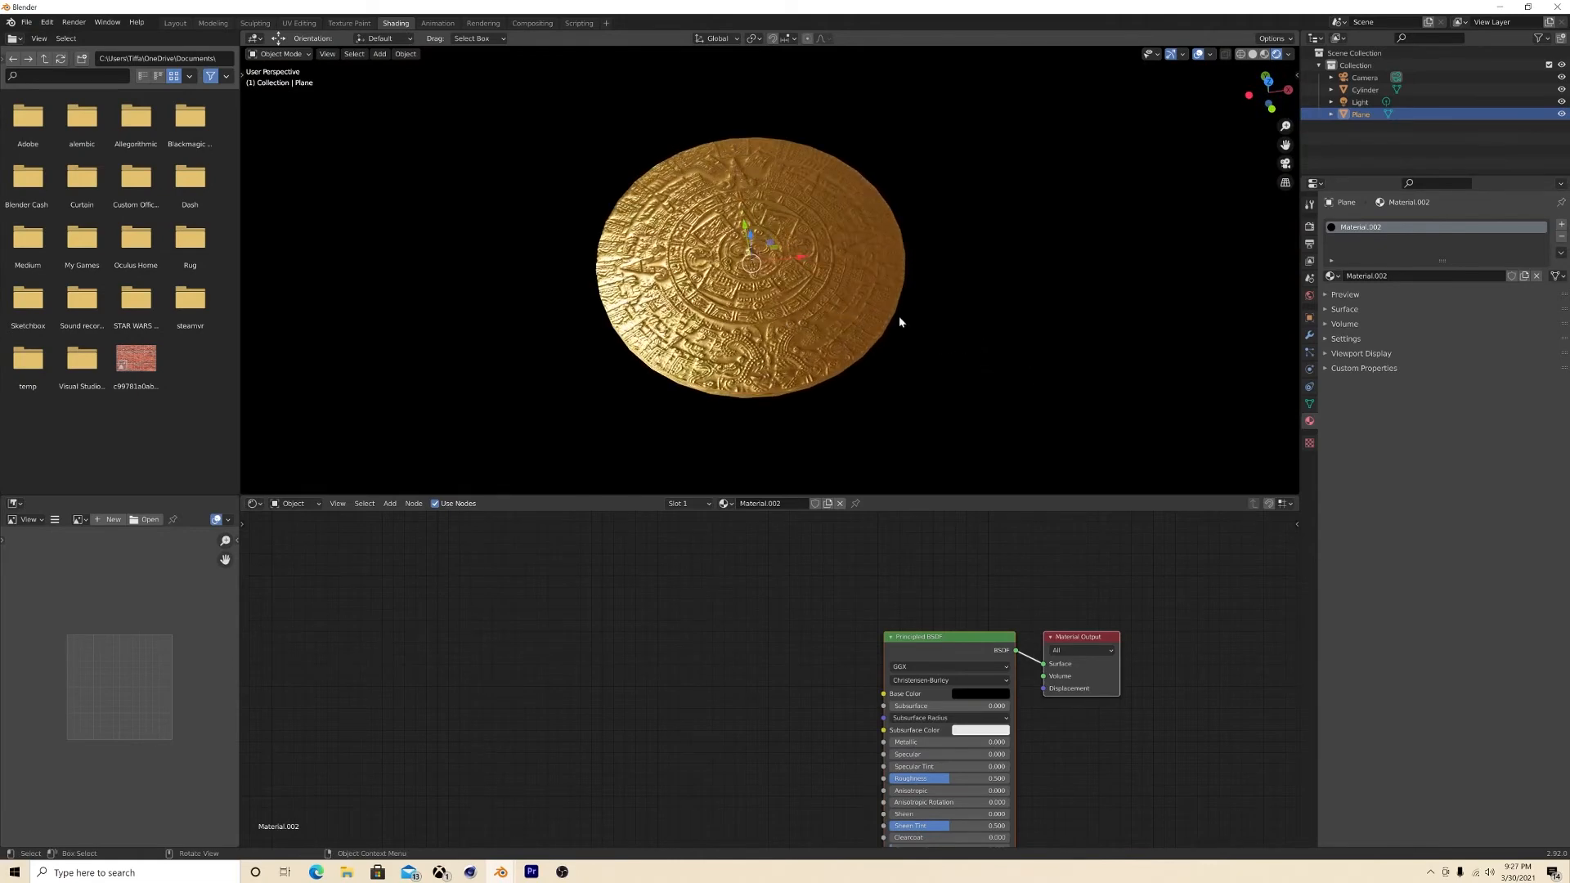
pyautogui.click(1360, 101)
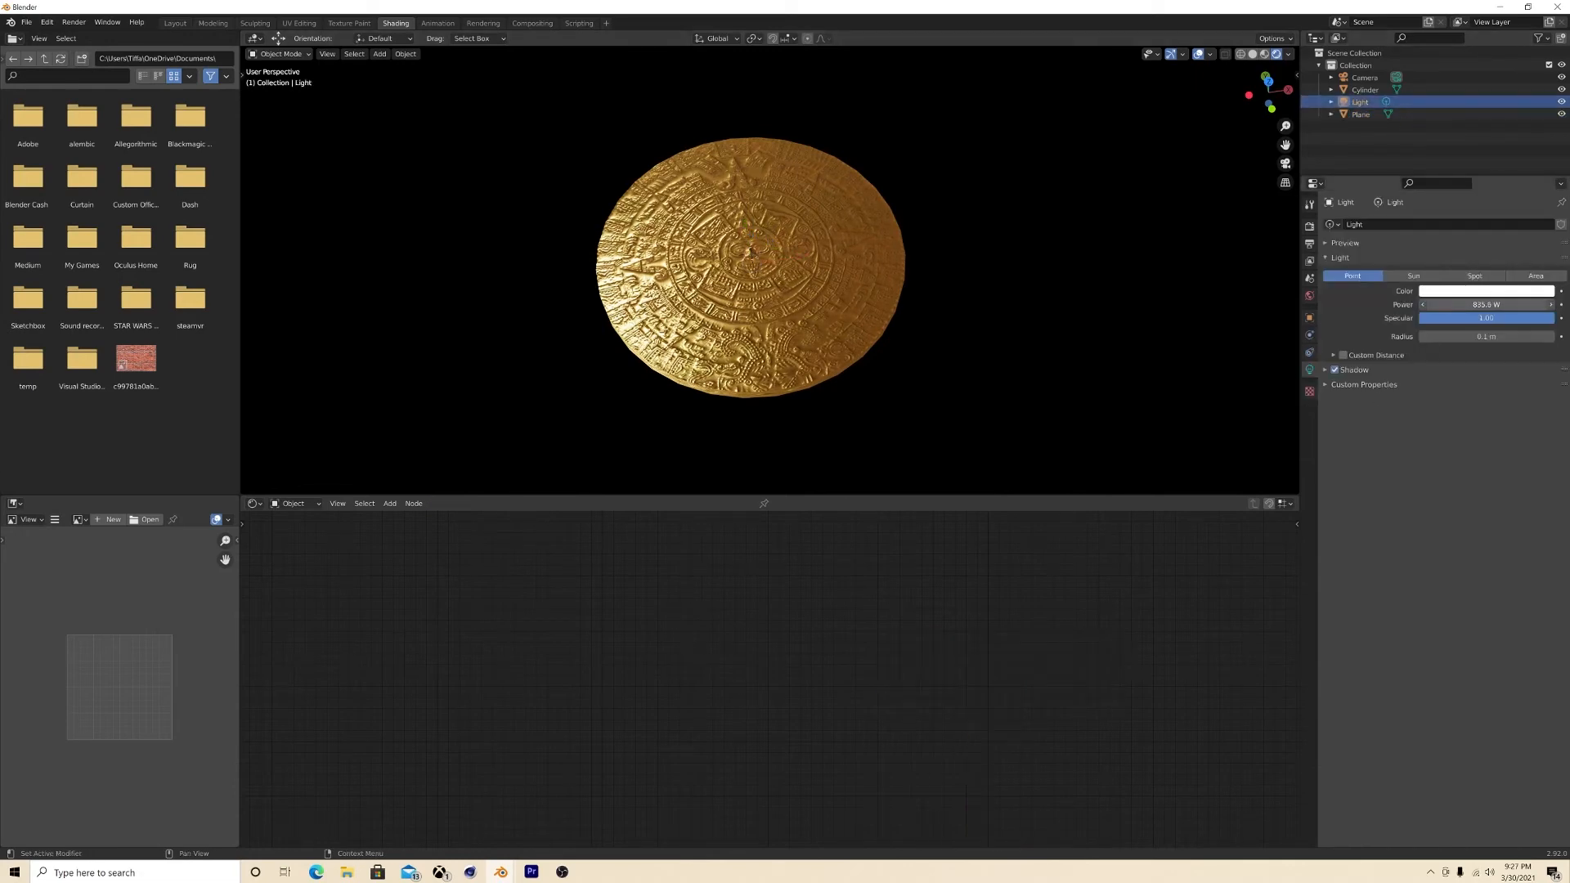
pyautogui.moveTo(1485, 304); pyautogui.dragTo(1452, 304)
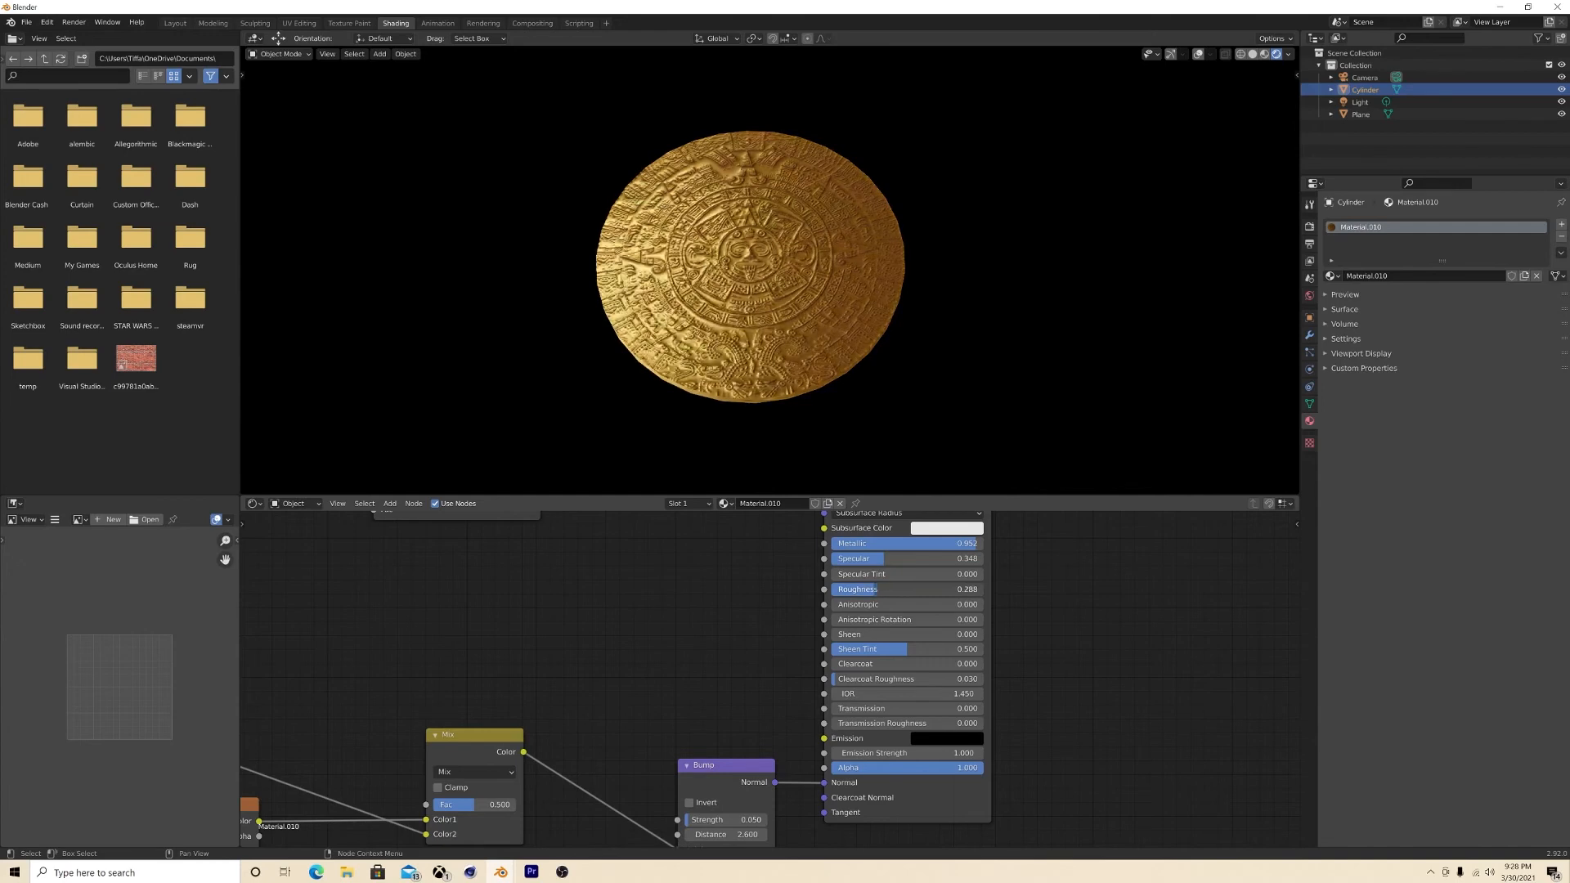
# Step: Set the Noise Texture scale to 11.5 and move the ColorRamp black stop to 0.470
pyautogui.moveTo(881, 588); pyautogui.dragTo(911, 589)
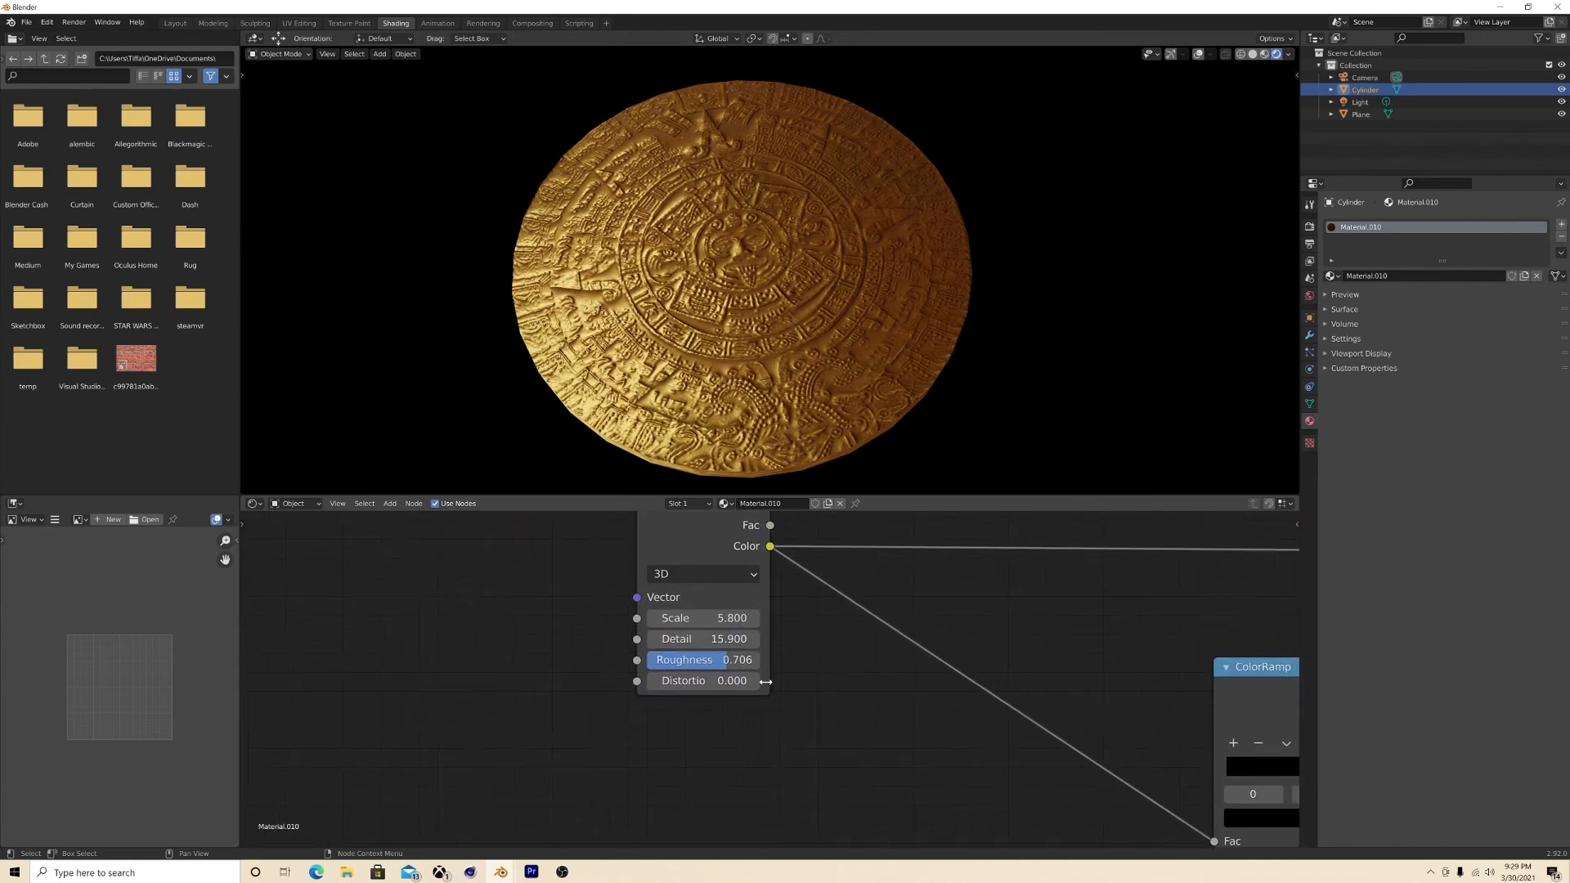
pyautogui.moveTo(731, 618); pyautogui.dragTo(641, 618)
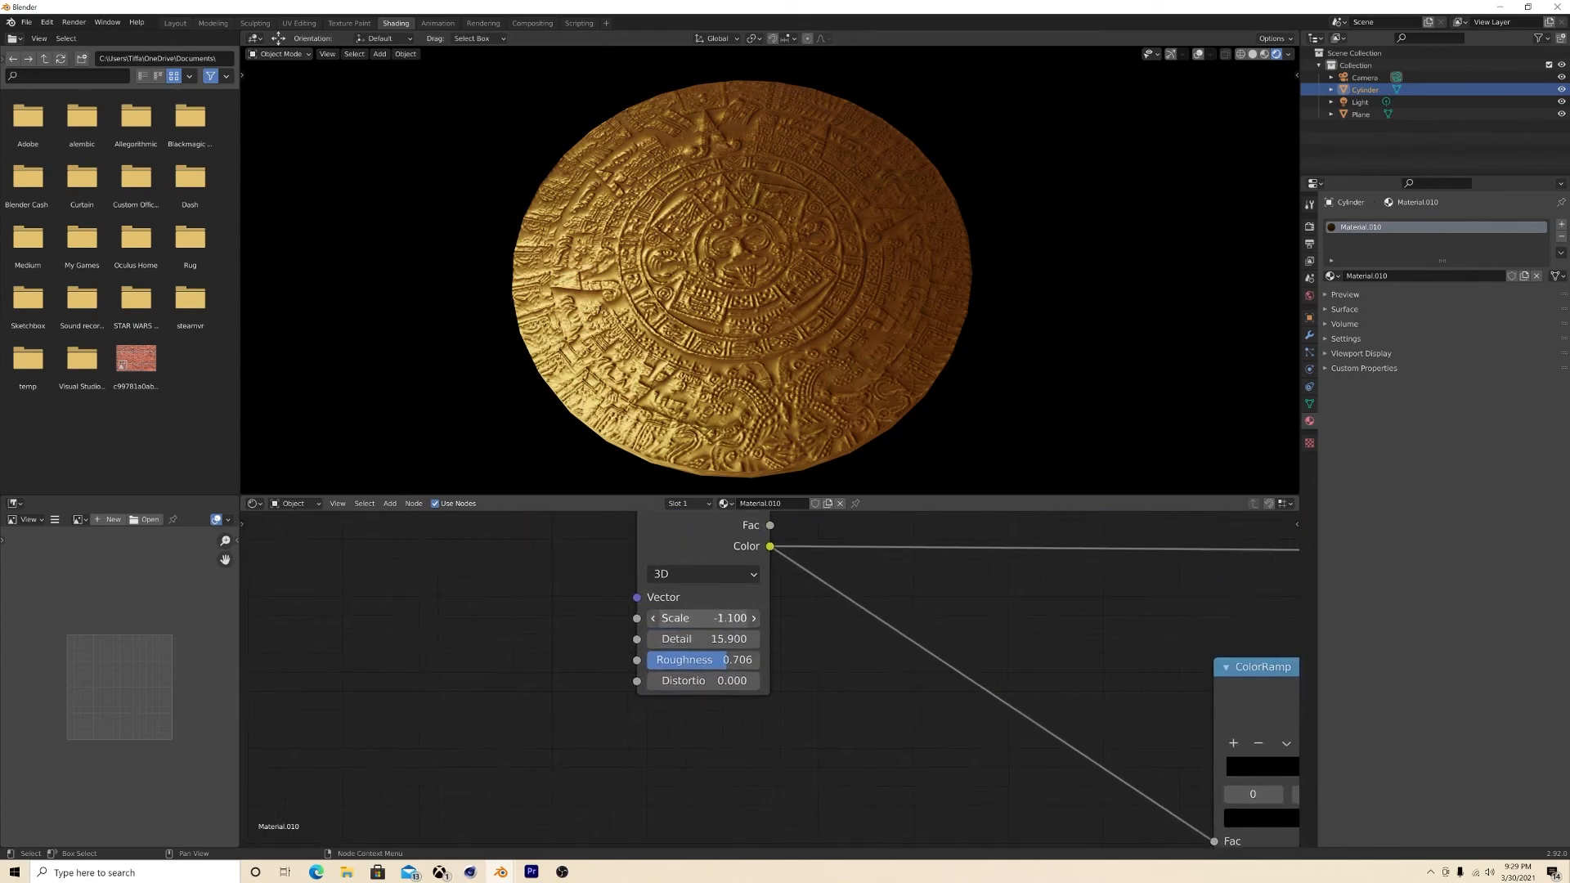
pyautogui.moveTo(701, 619); pyautogui.dragTo(740, 618)
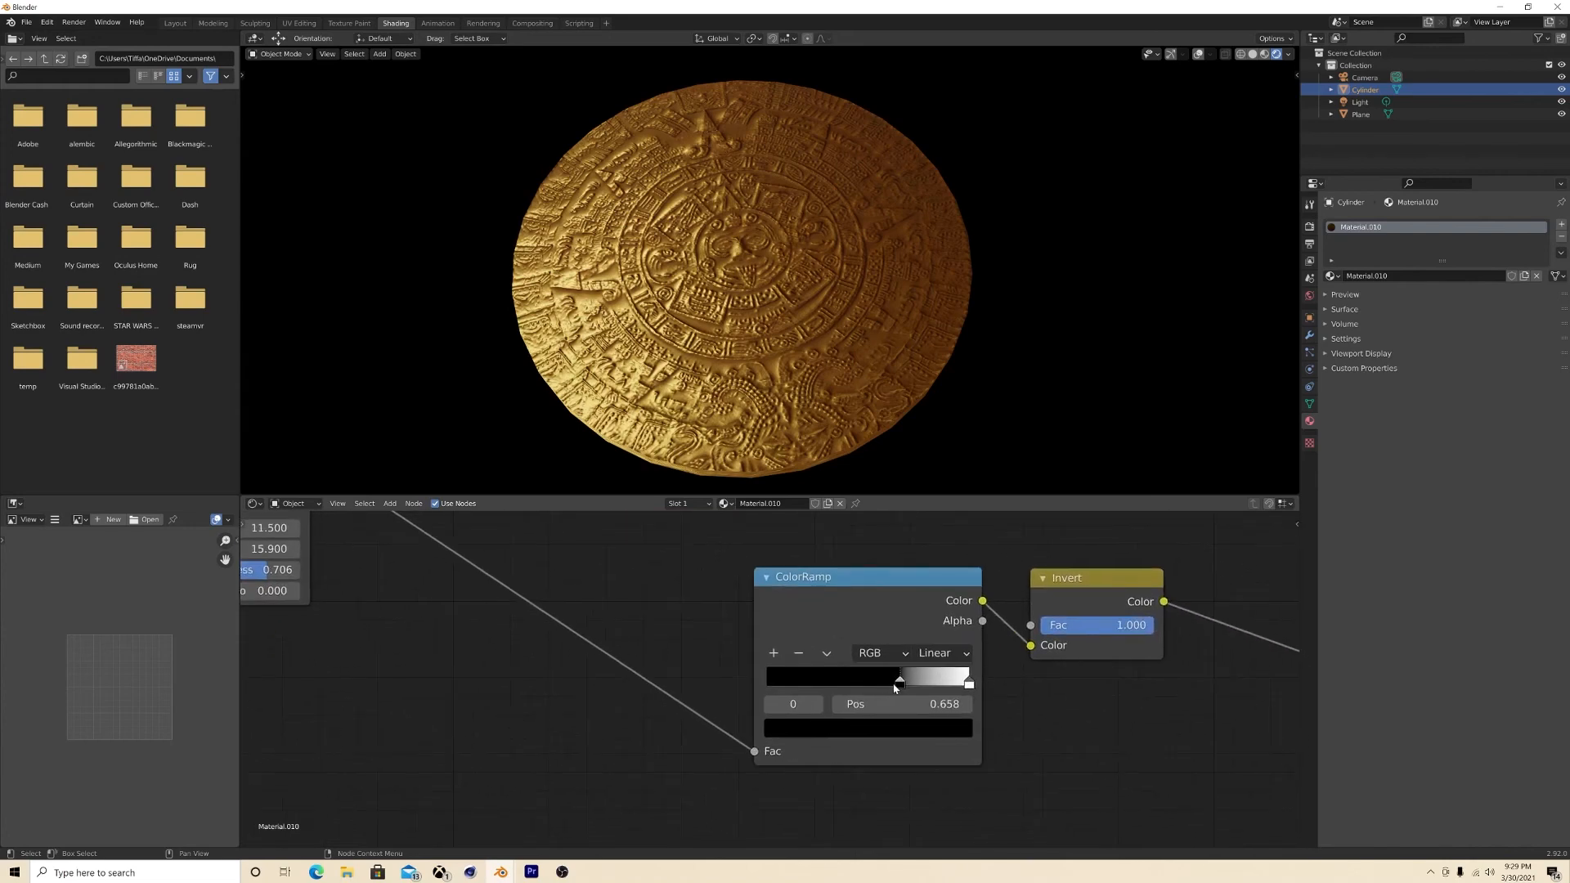
pyautogui.moveTo(899, 677); pyautogui.dragTo(848, 677)
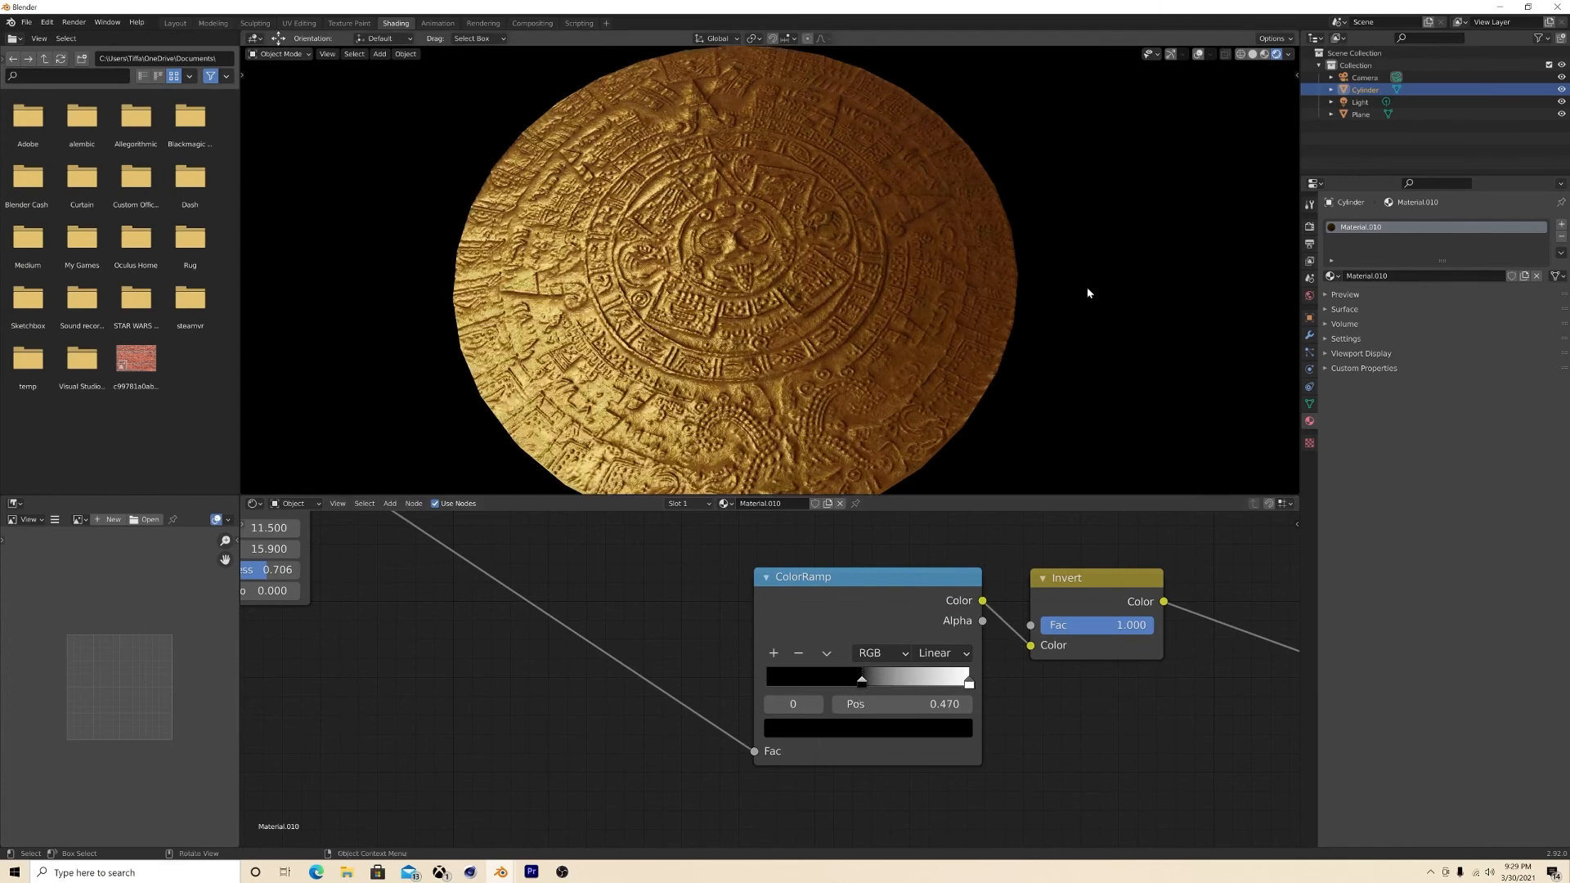
pyautogui.click(1359, 113)
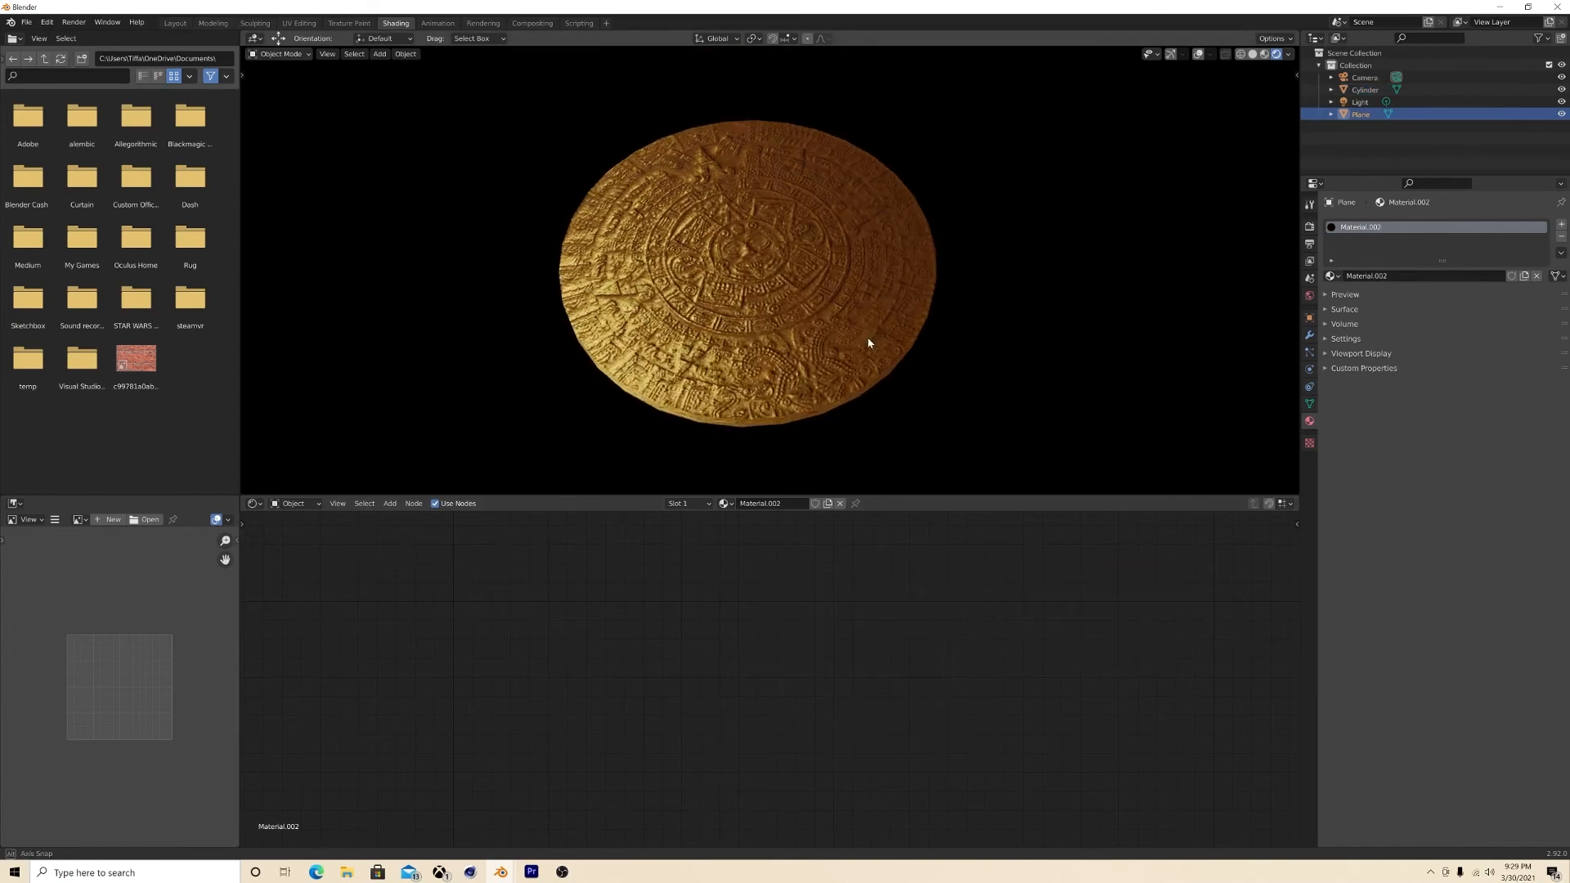